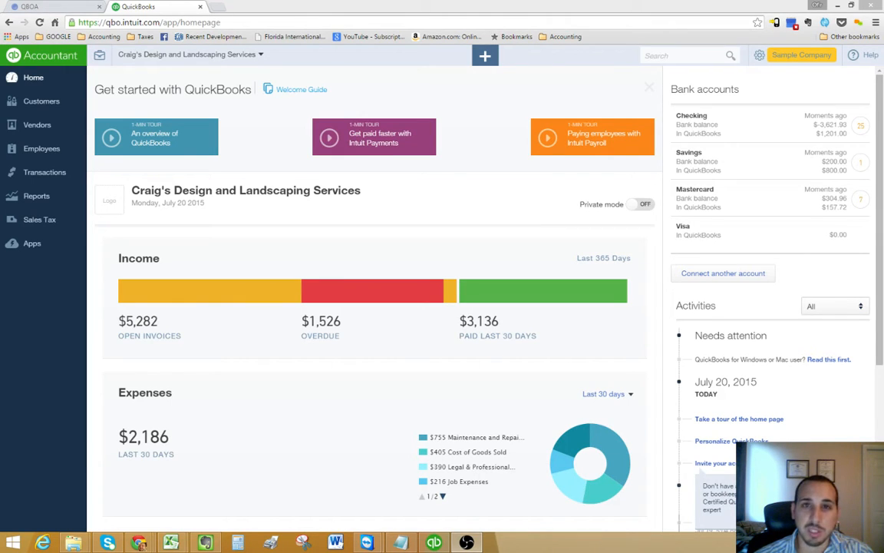
mouse_move(771, 162)
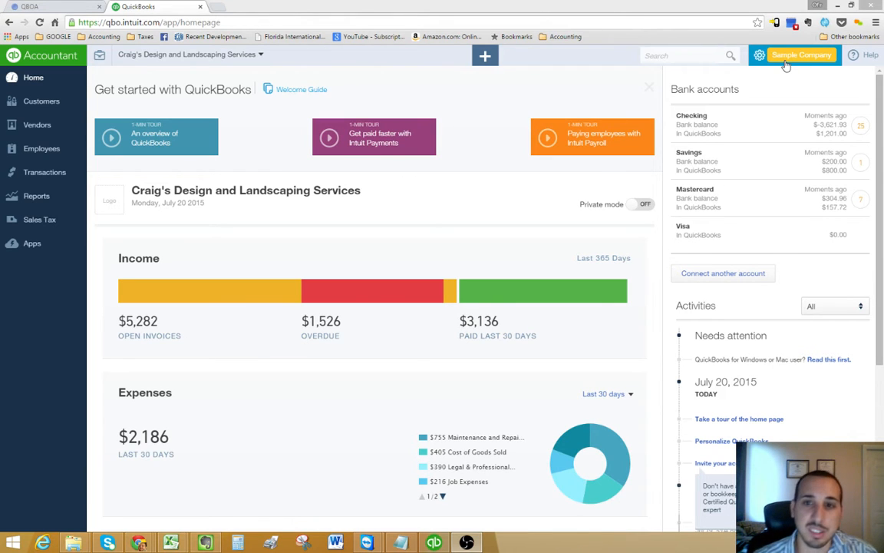
Step: Reach the company's All Lists page from the gear menu on the dashboard
click(798, 55)
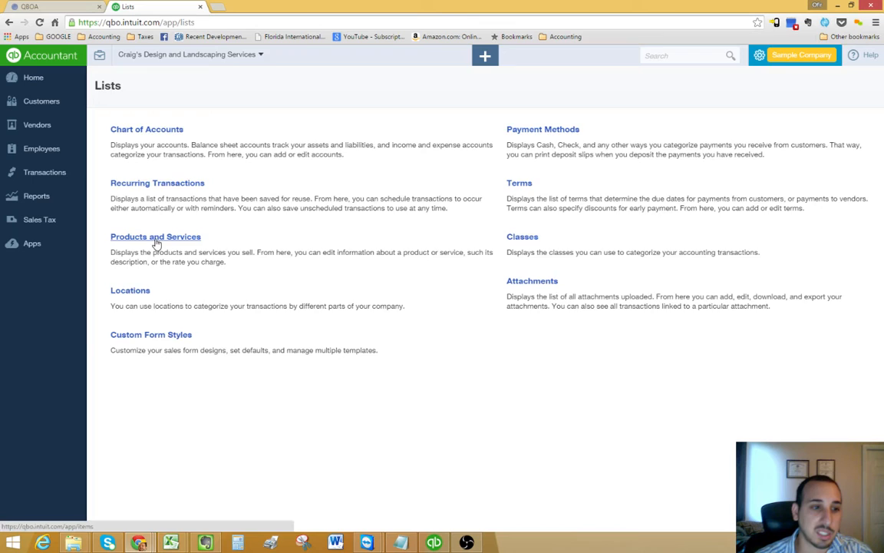
Step: Show the Products and Services list and focus the Filter by name box
click(155, 237)
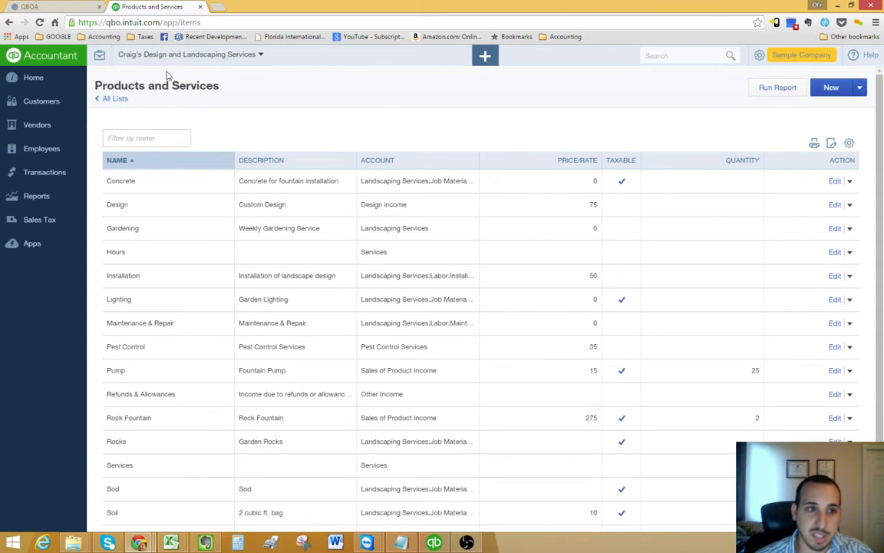
mouse_move(378, 129)
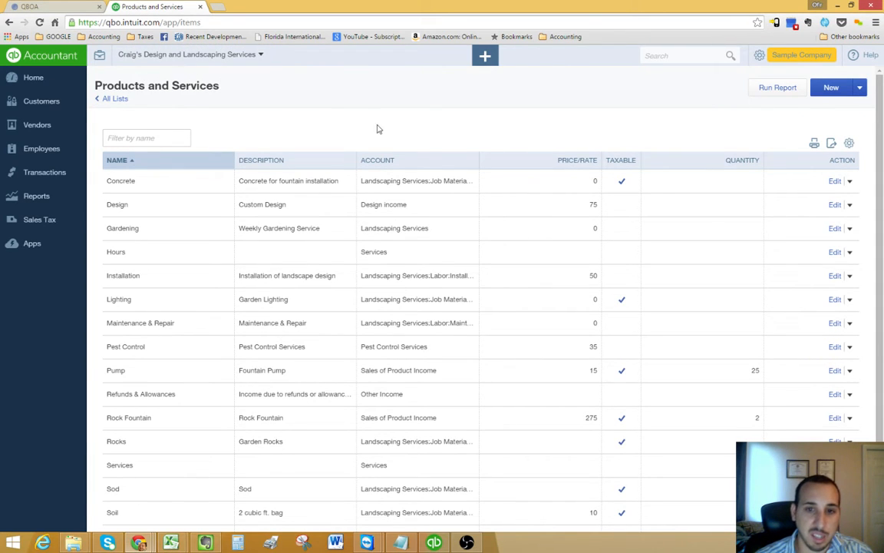
mouse_move(417, 170)
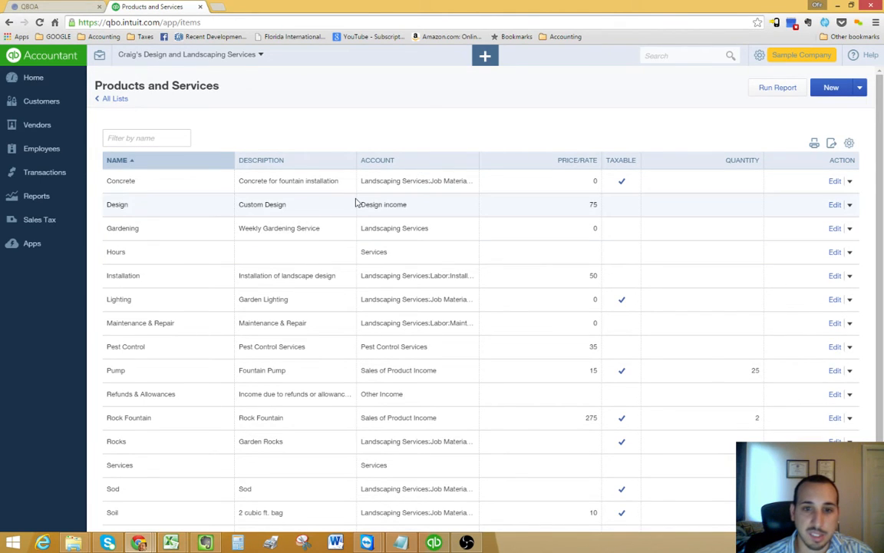
scroll(down, 3)
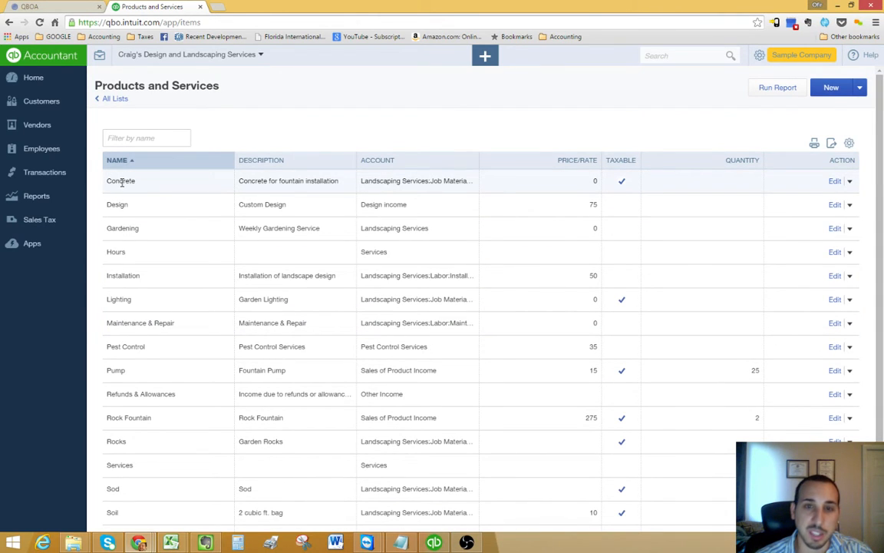
scroll(down, 3)
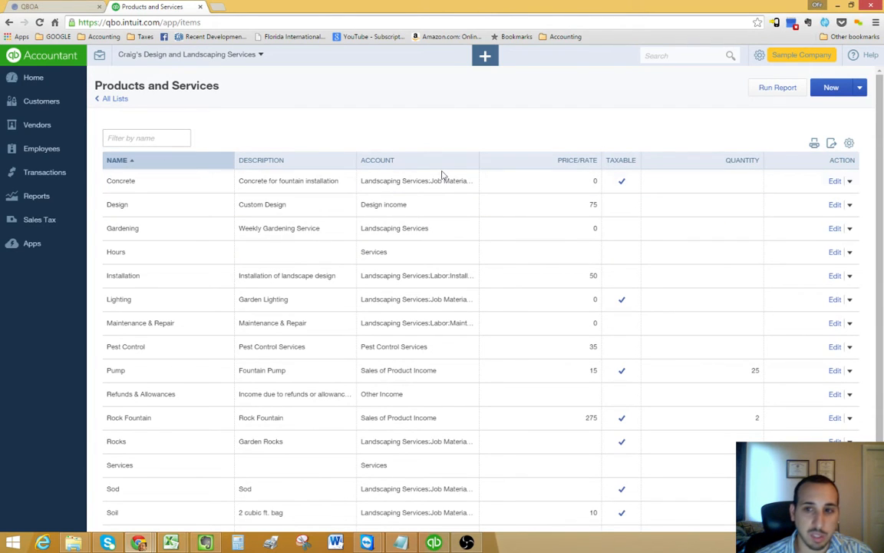
click(147, 139)
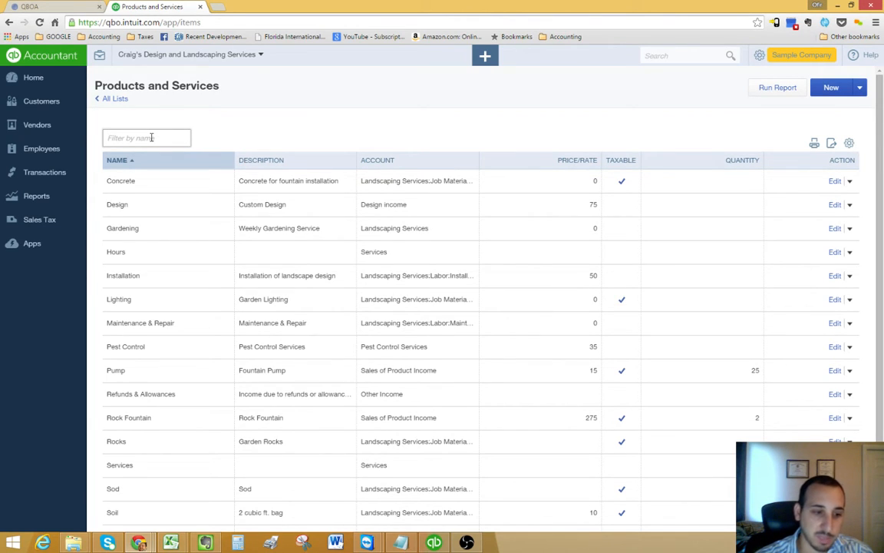
text(Rock)
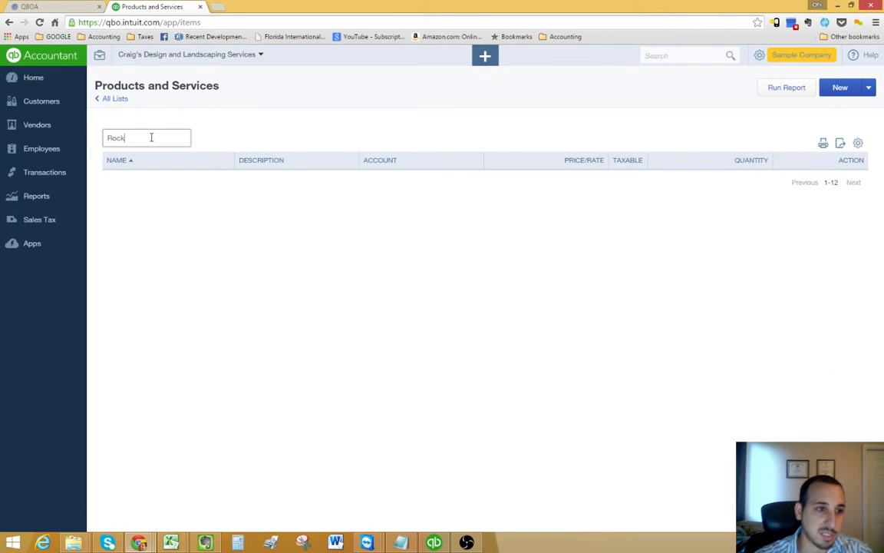
text(Rock)
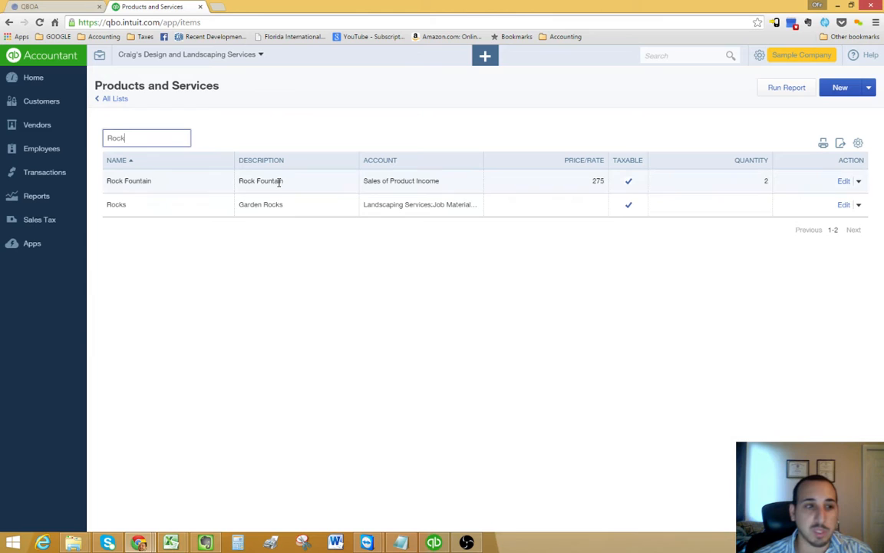
mouse_move(37, 124)
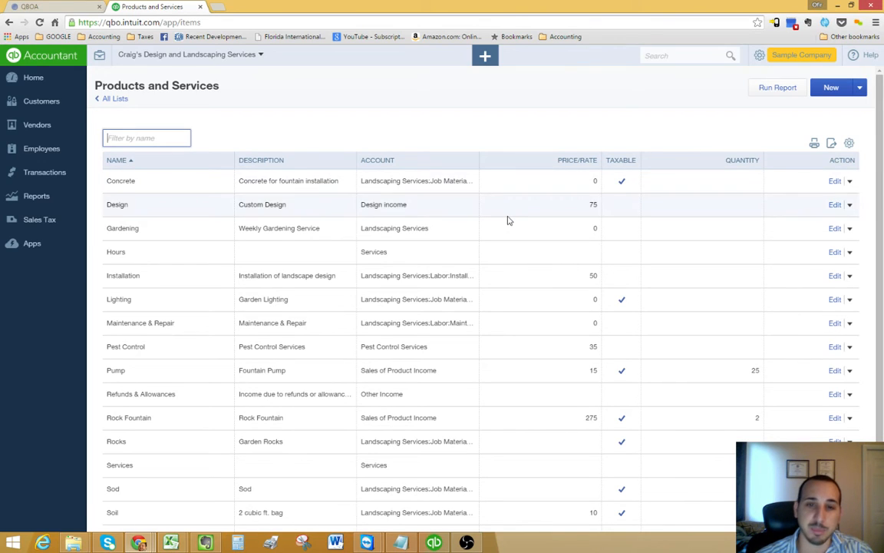
mouse_move(531, 221)
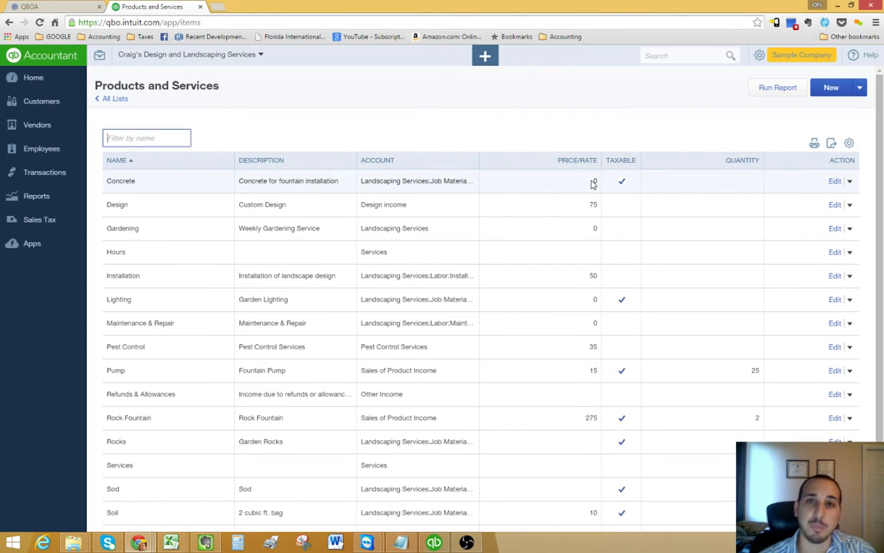
mouse_move(593, 181)
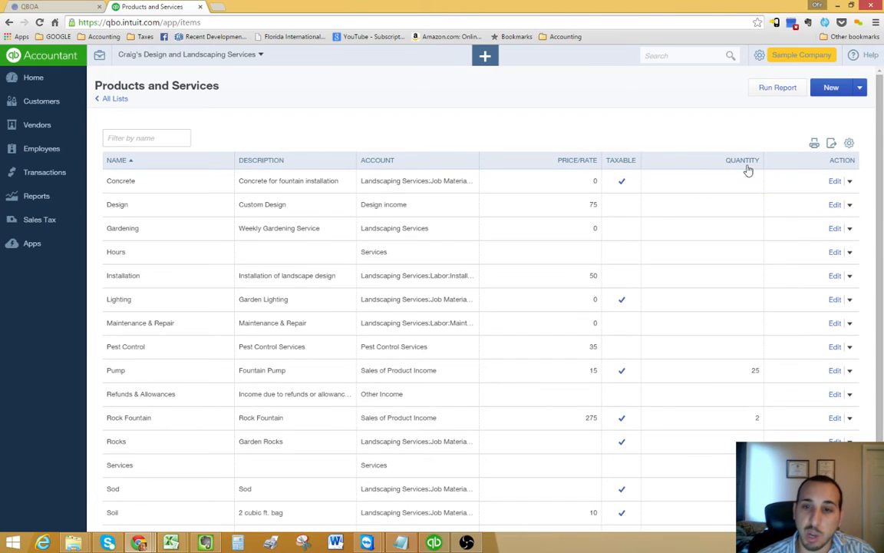
mouse_move(737, 368)
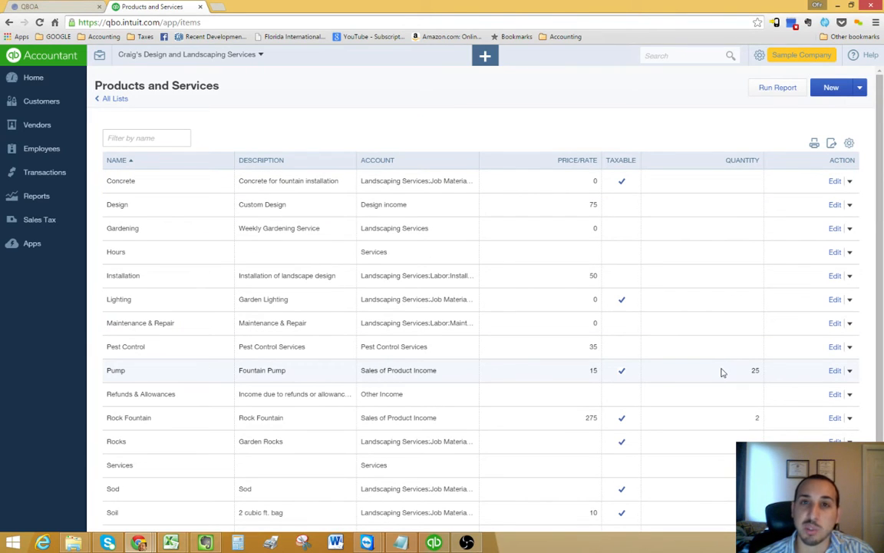
mouse_move(731, 377)
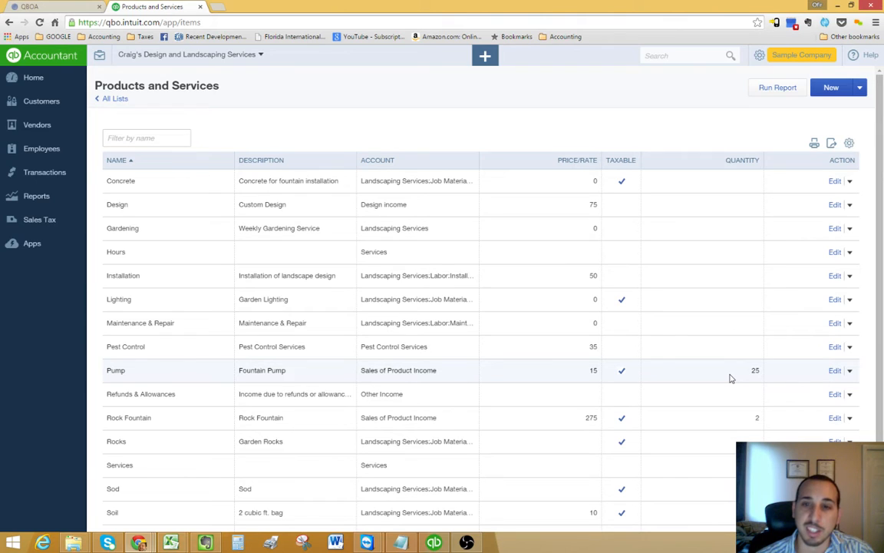
mouse_move(177, 209)
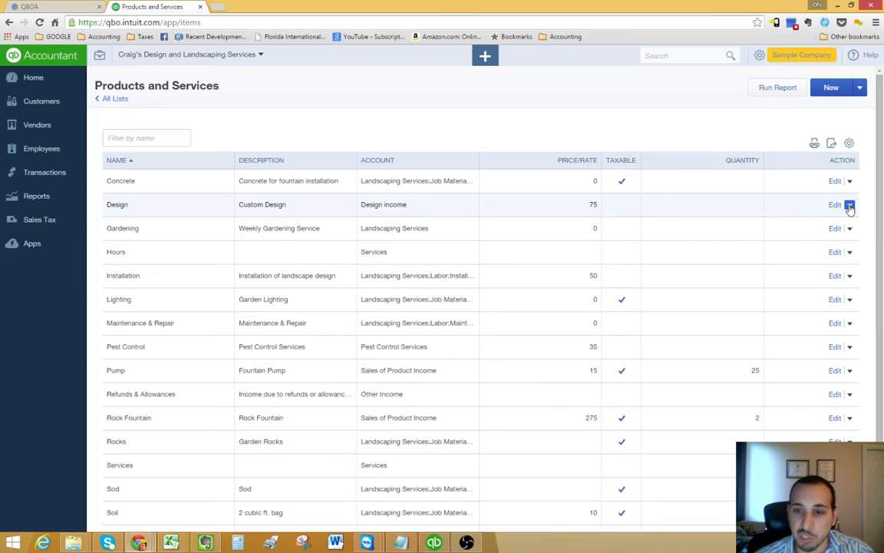
click(849, 204)
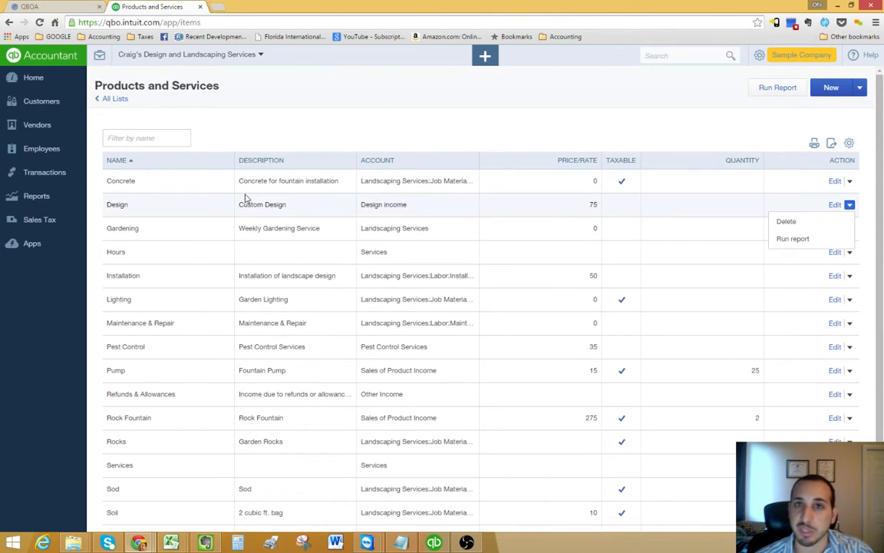
click(688, 216)
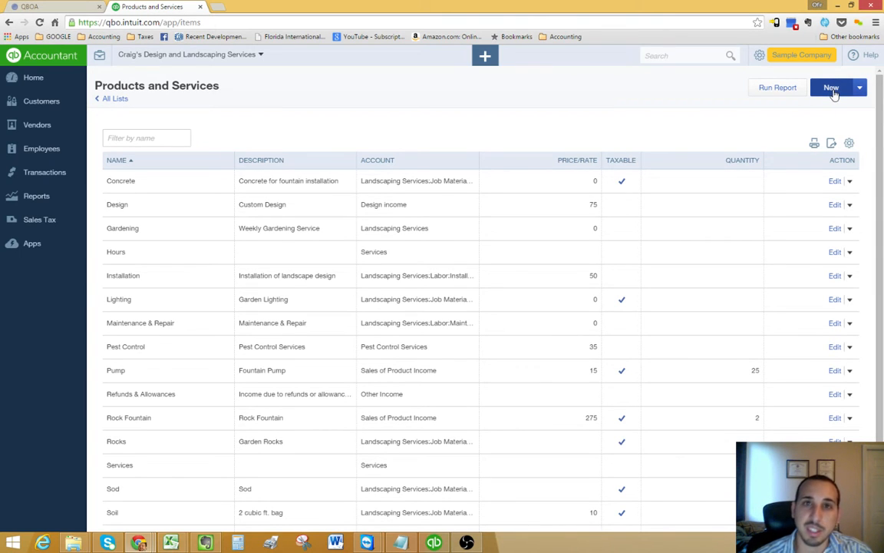
Step: Start a new item in the Product or Service Information form and enter a placeholder name
click(832, 86)
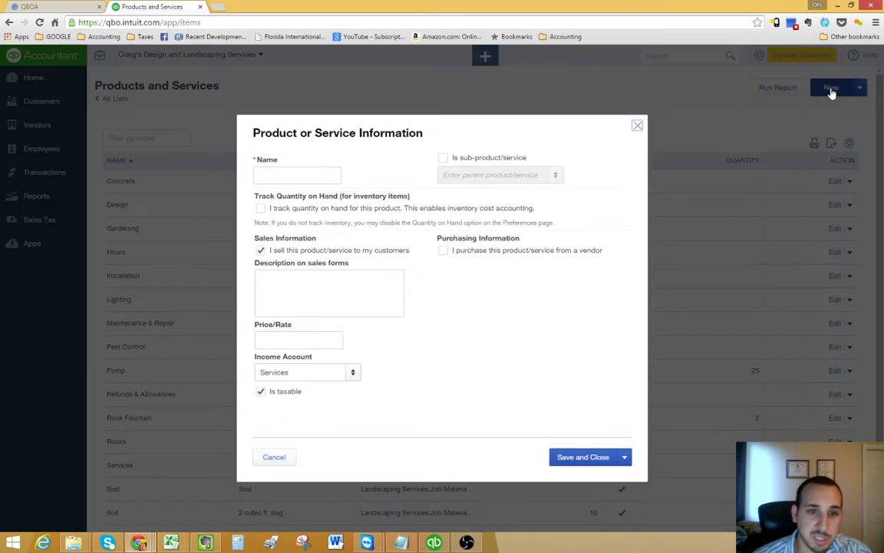
click(298, 175)
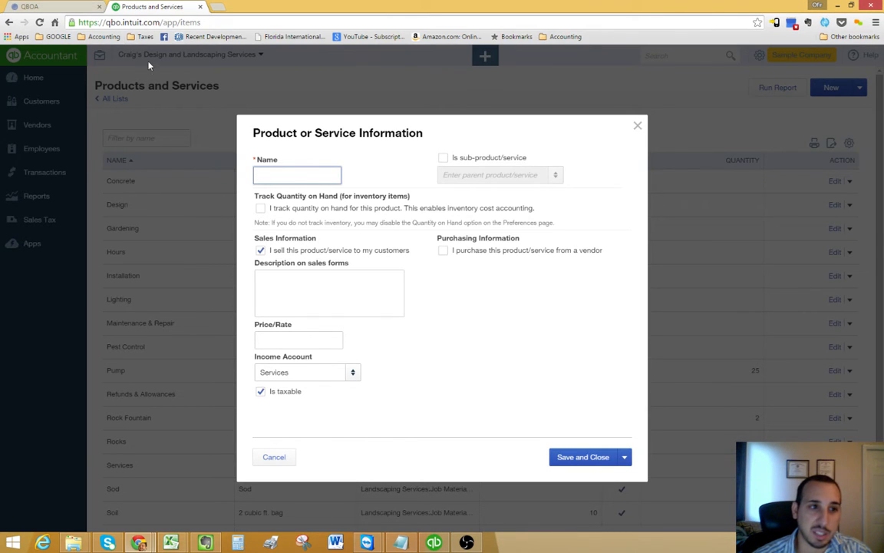
mouse_move(270, 236)
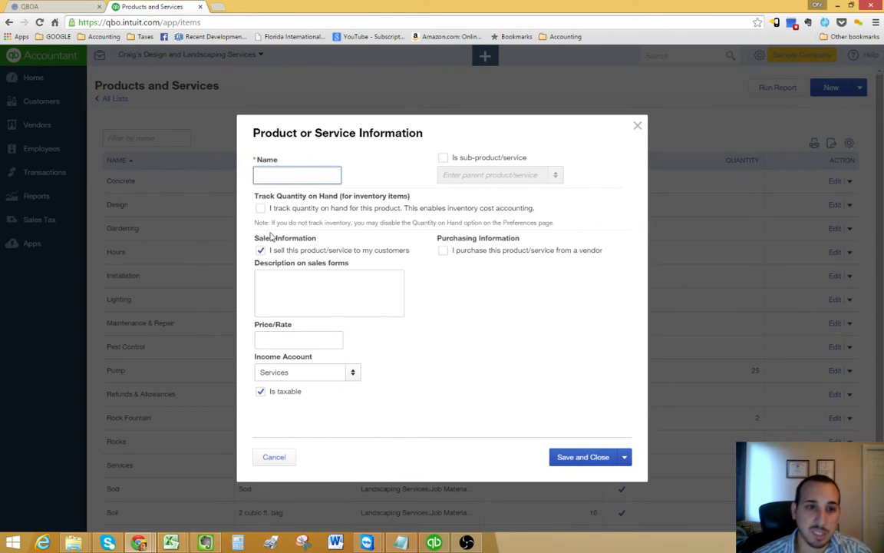
click(298, 175)
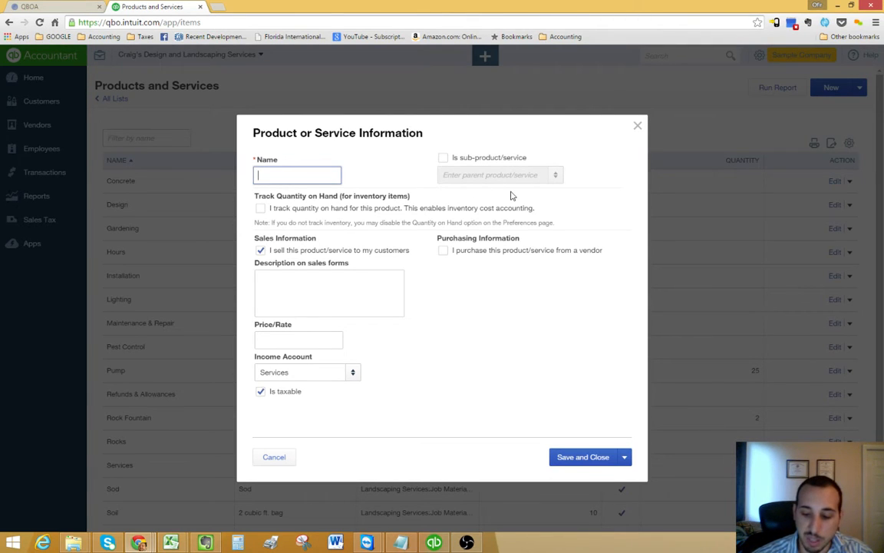
text(645958)
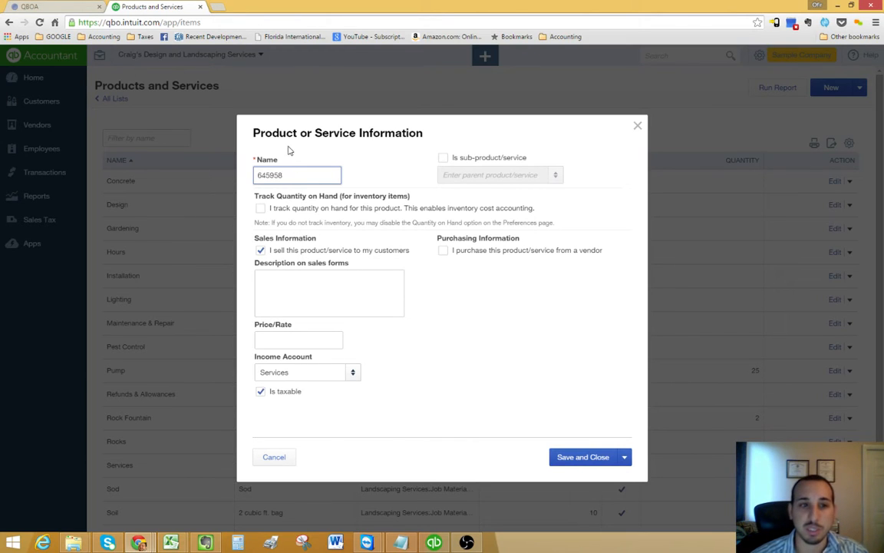
double_click(298, 175)
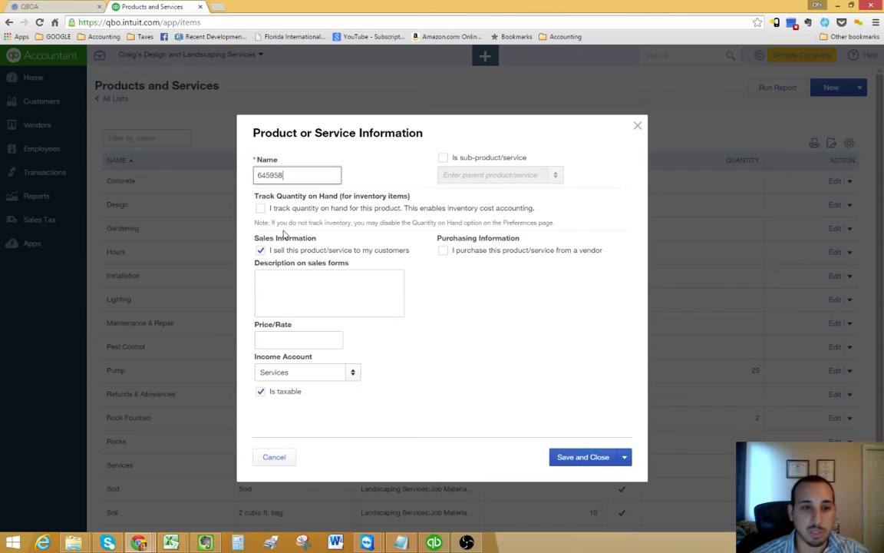
click(261, 209)
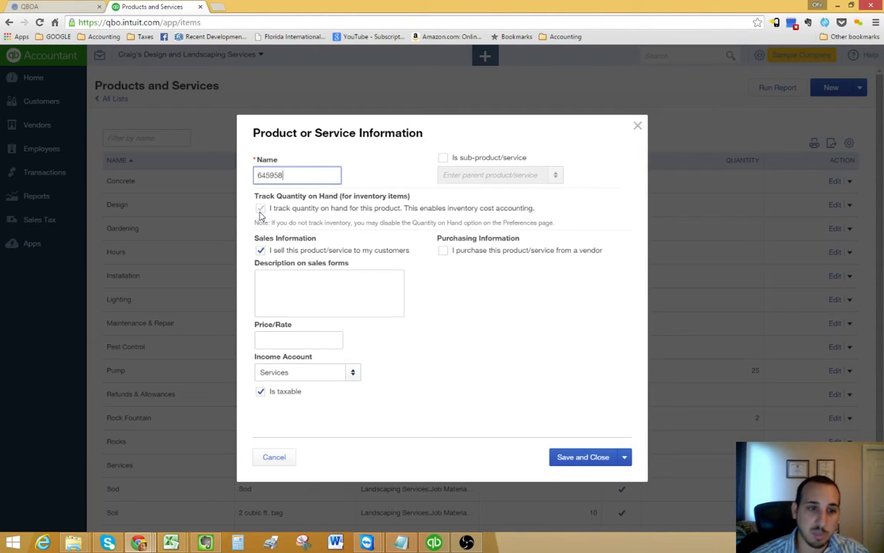
Step: Name the item Widgets with 'I track quantity on hand' left checked
click(261, 209)
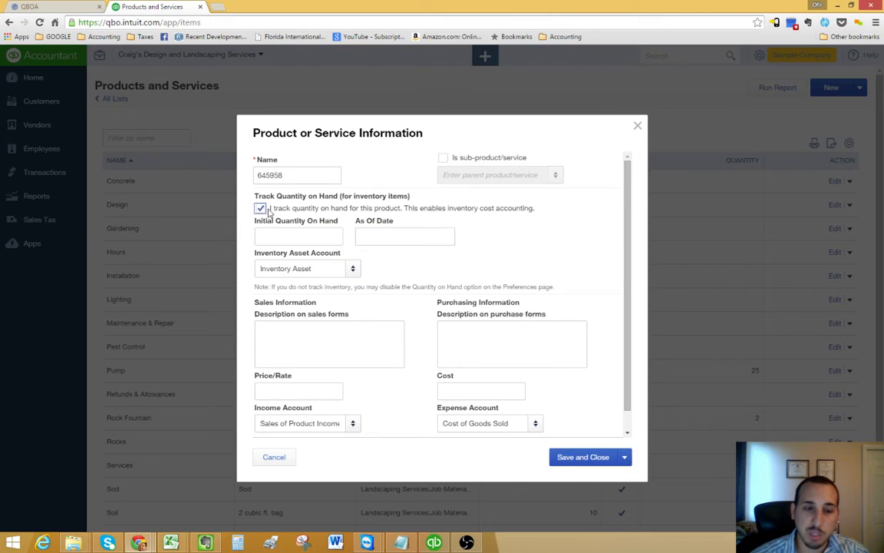
click(261, 209)
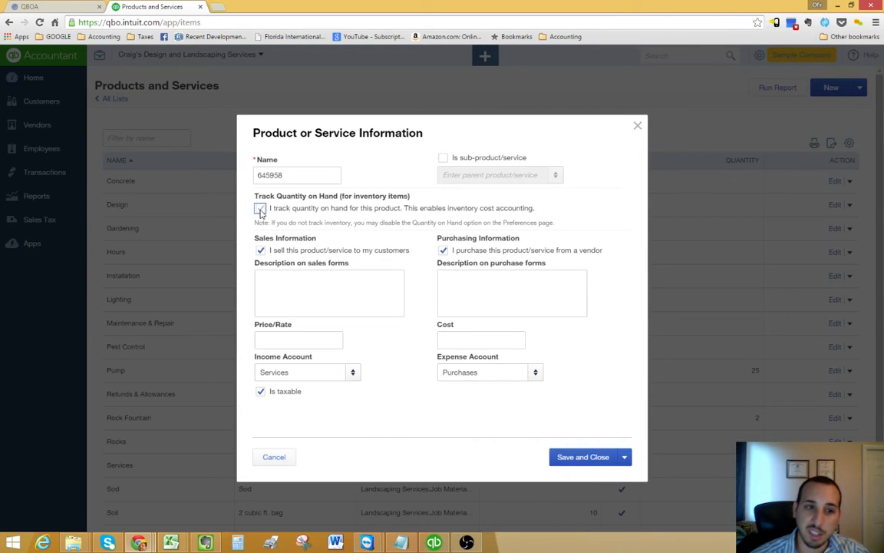
click(261, 209)
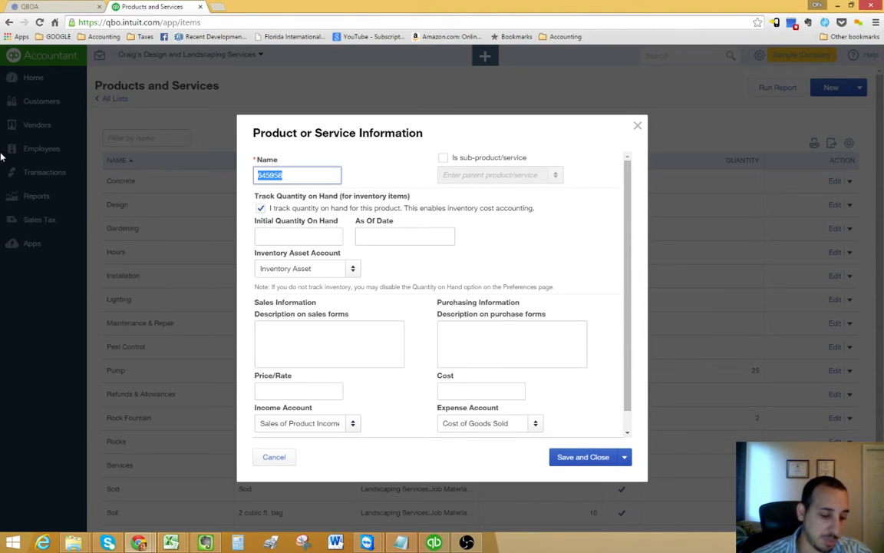
text(Widgets)
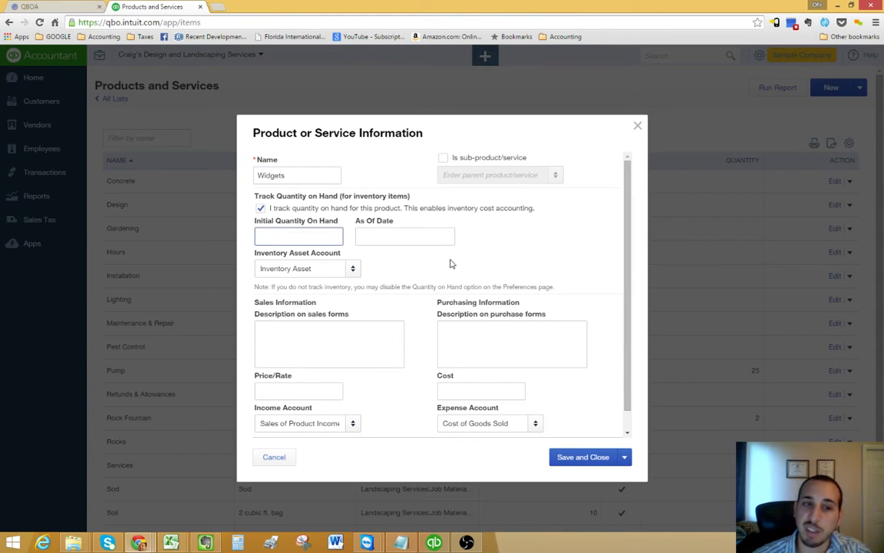
Step: Focus the required Initial Quantity On Hand field, glancing at the As Of Date
click(298, 237)
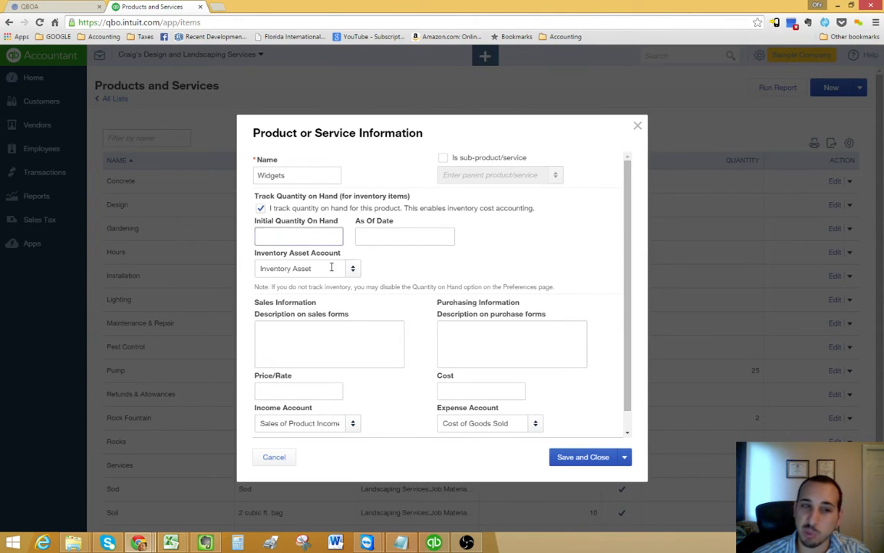
click(298, 237)
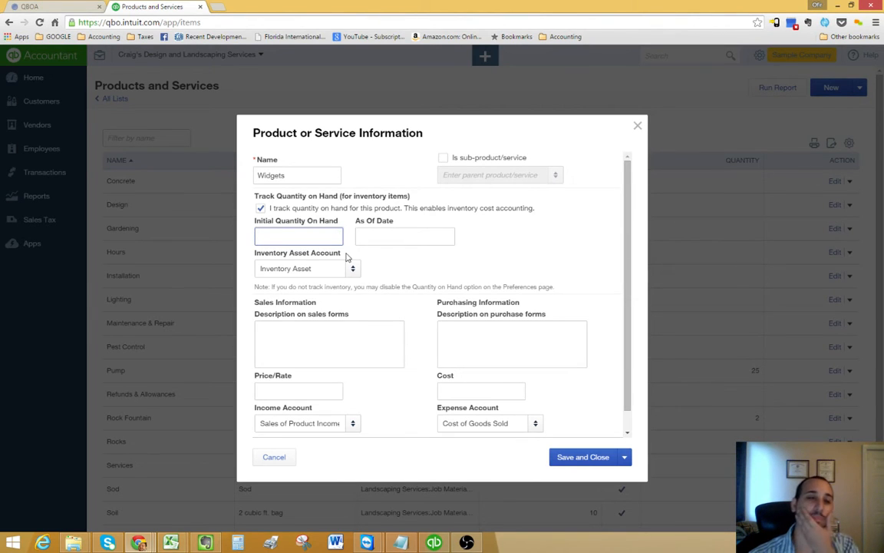
click(297, 237)
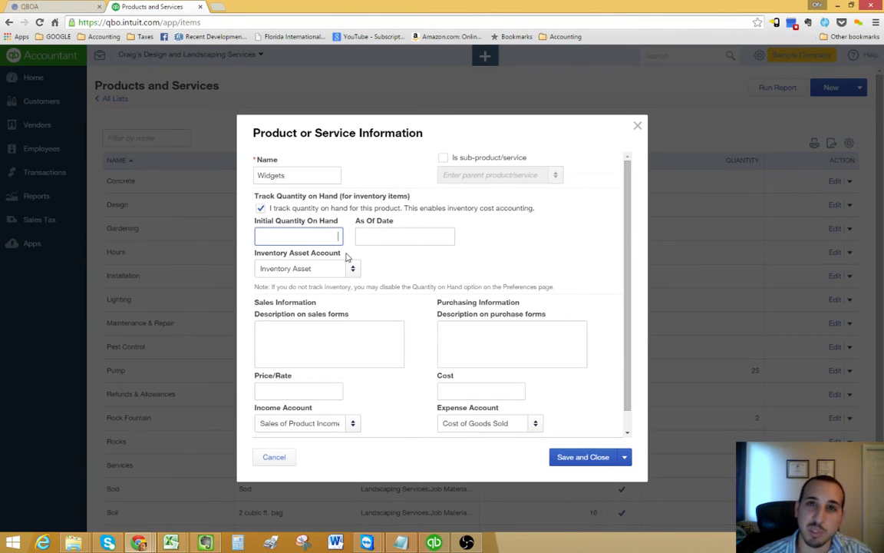
click(298, 237)
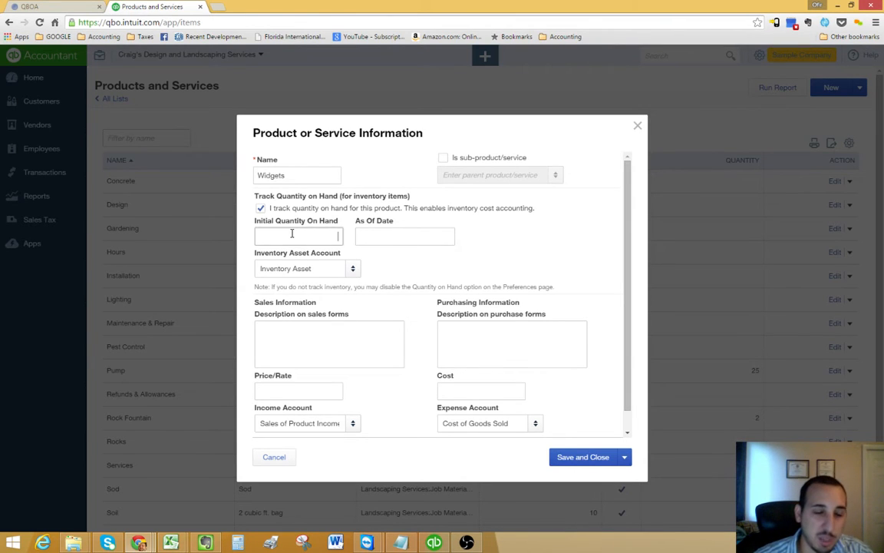
click(298, 237)
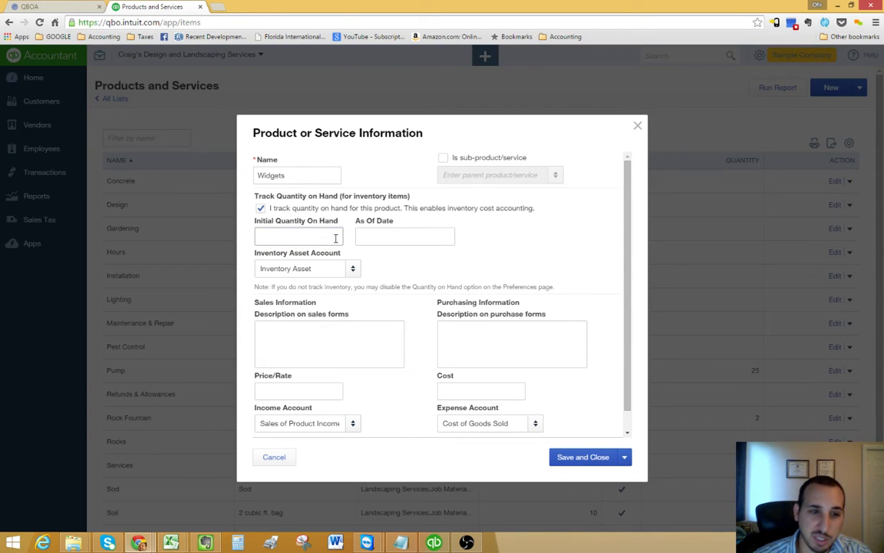
click(405, 236)
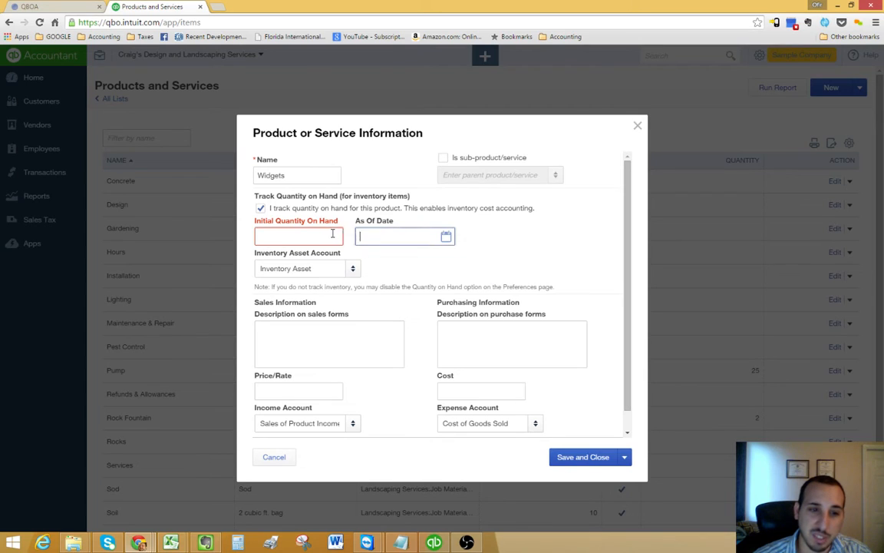
click(298, 236)
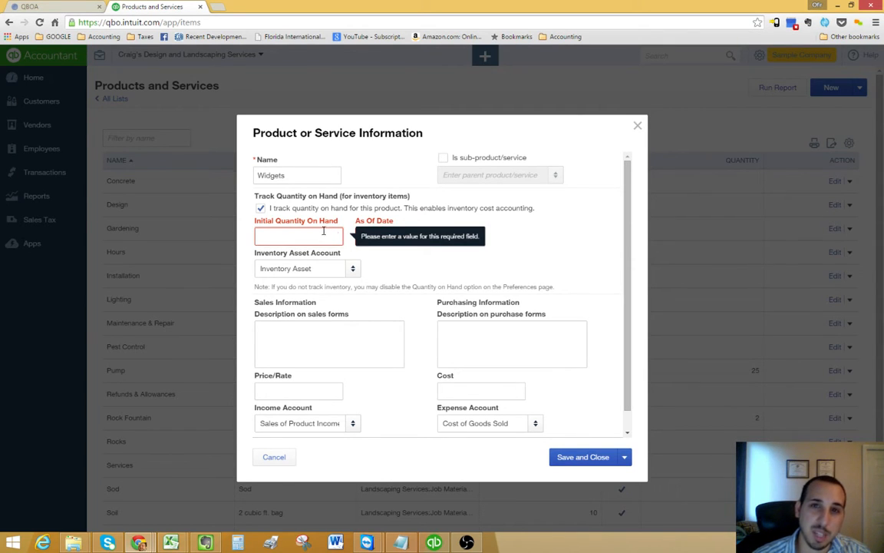
mouse_move(371, 258)
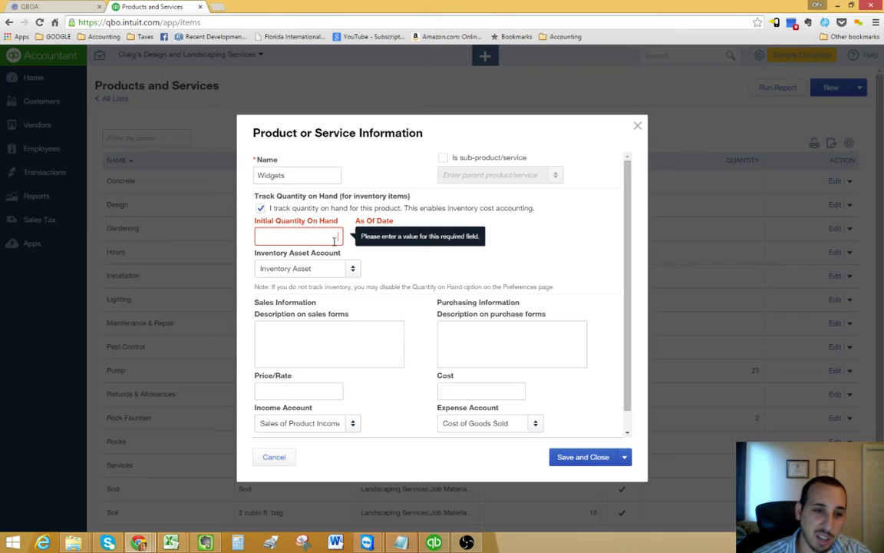
Step: Give Widgets an initial quantity of 0 as of July 20, 2015, keeping Inventory Asset as account
text(0)
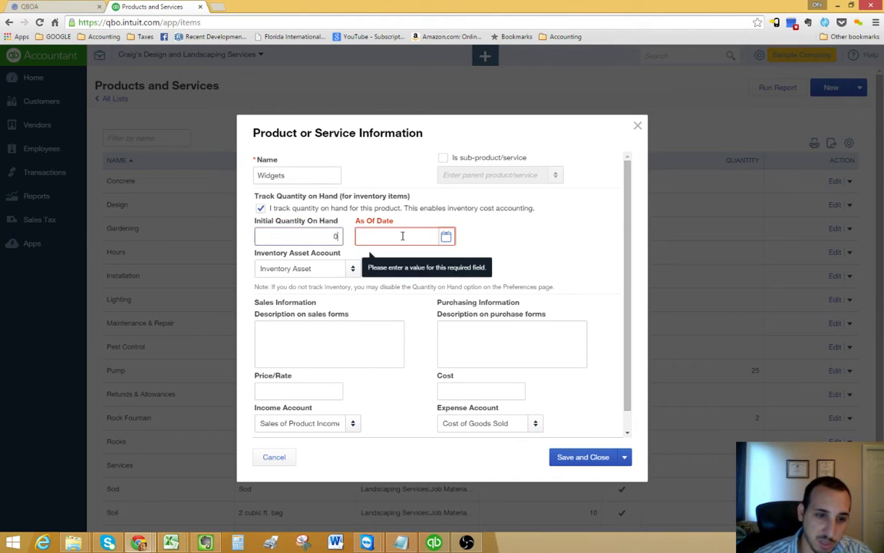
click(402, 236)
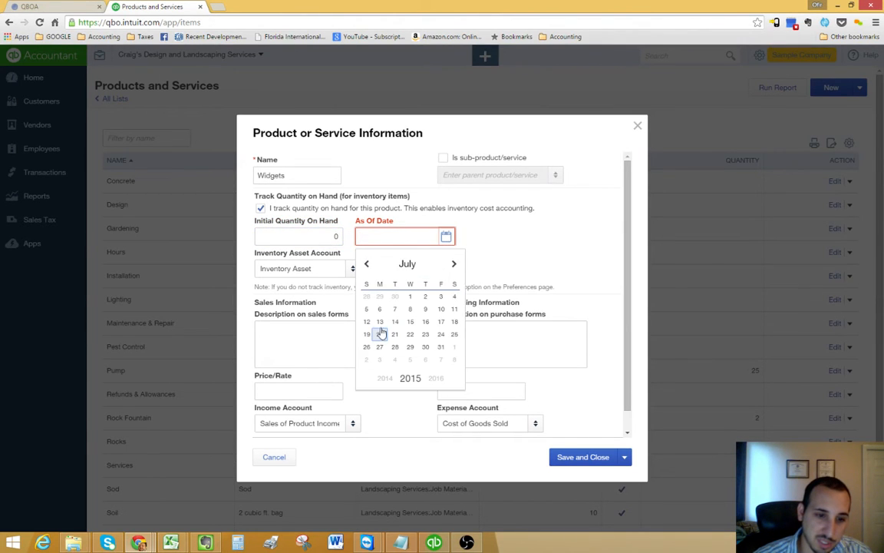
click(379, 335)
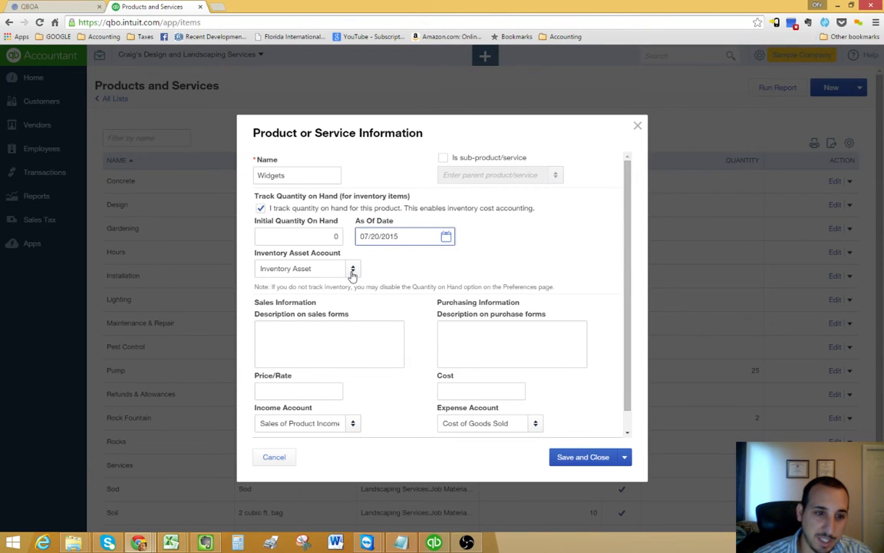
mouse_move(356, 270)
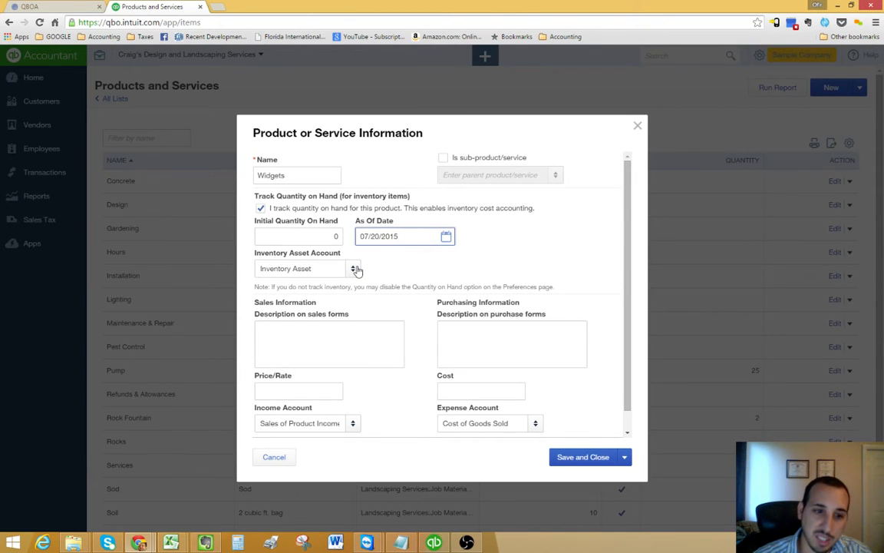
click(301, 267)
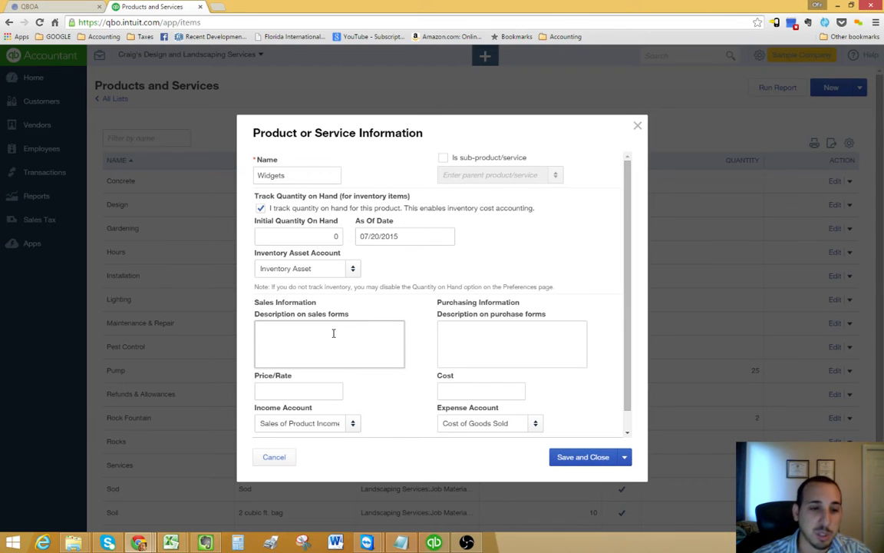
Step: Describe the item as Widgets on sales forms and ABC Widgets on purchase forms
text(Widg)
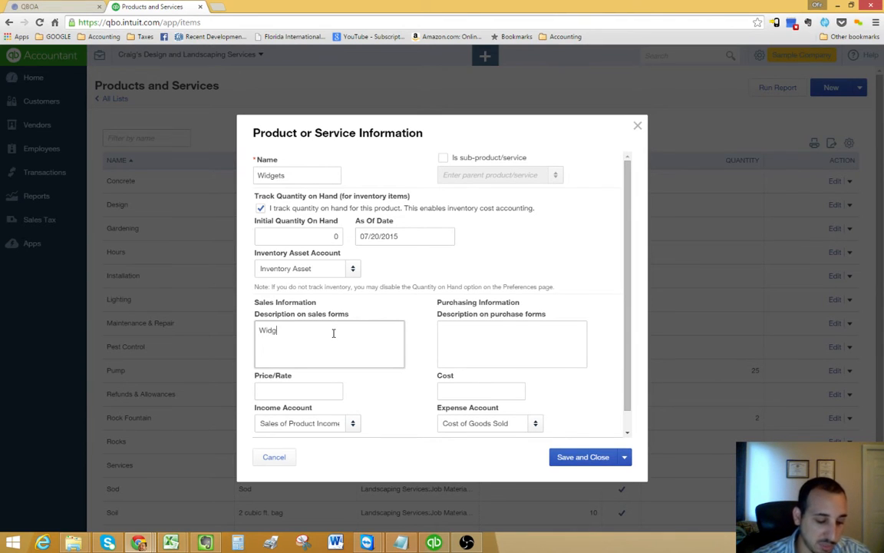
text(ets)
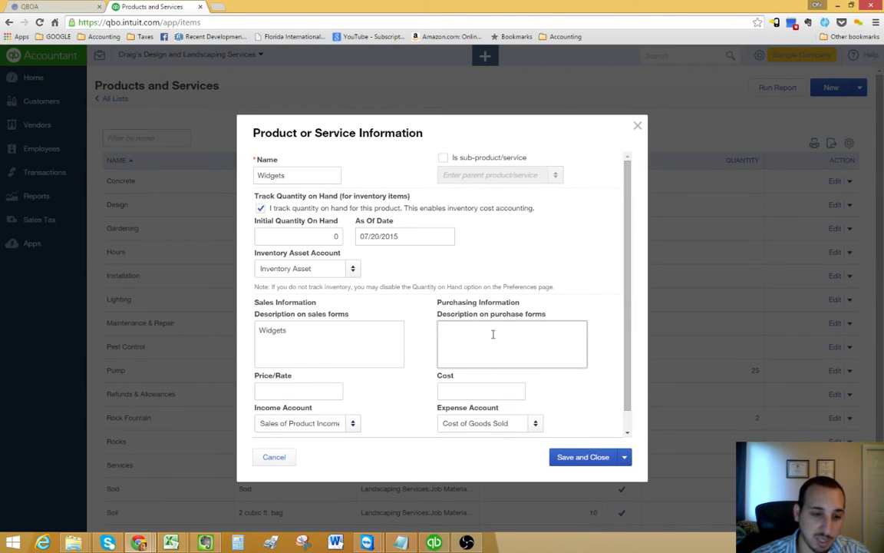
text(ABC Wid)
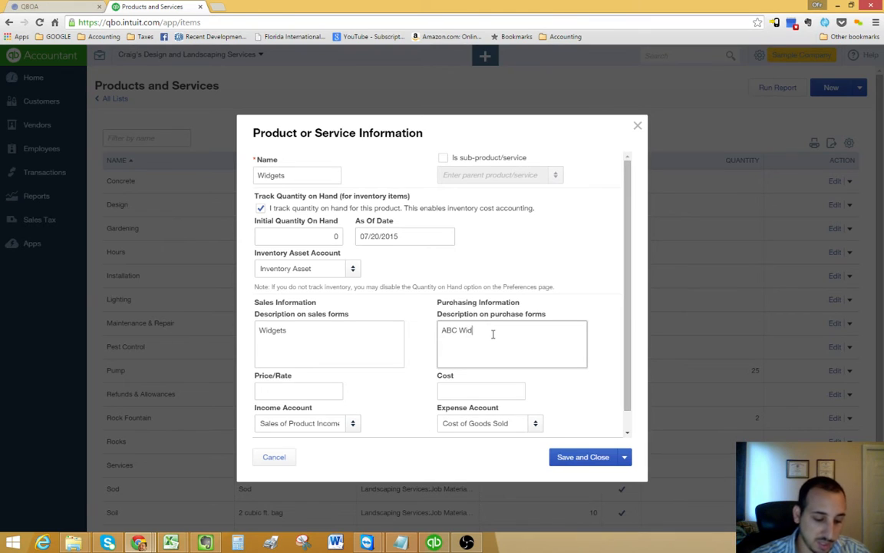
text(gets)
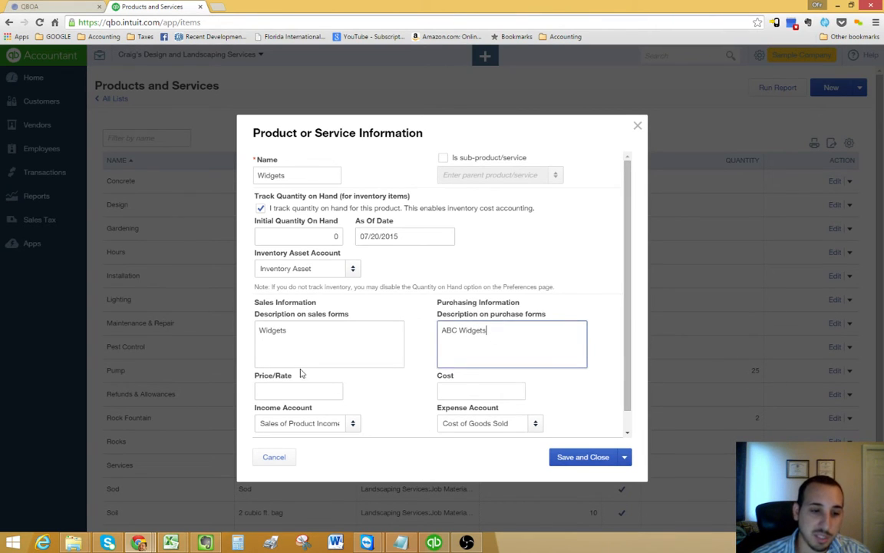
click(298, 391)
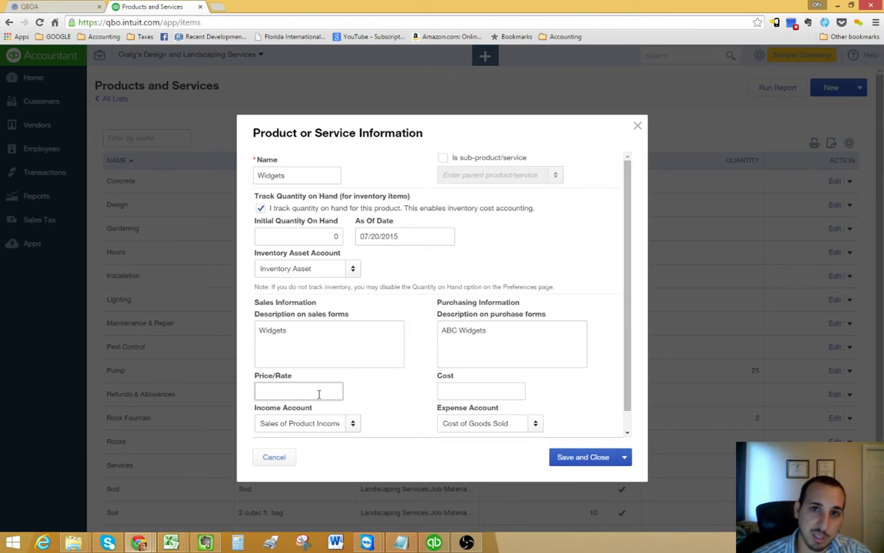
click(298, 391)
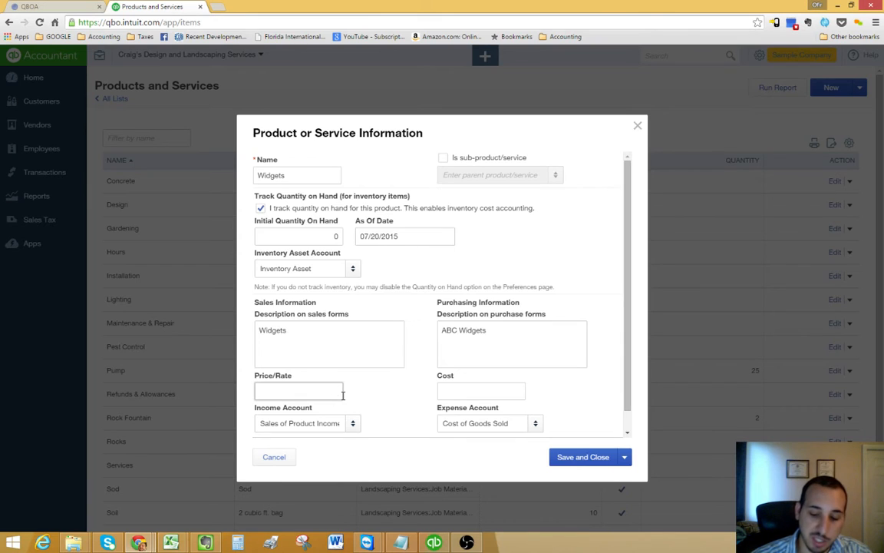
Step: Set the Widgets sales price to 5.00 and its cost to 2.5
text(5.00)
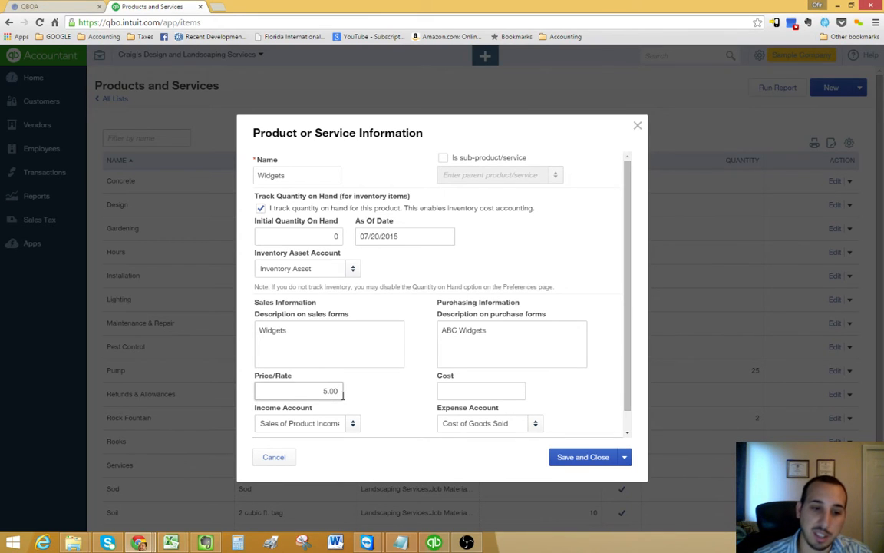
click(482, 392)
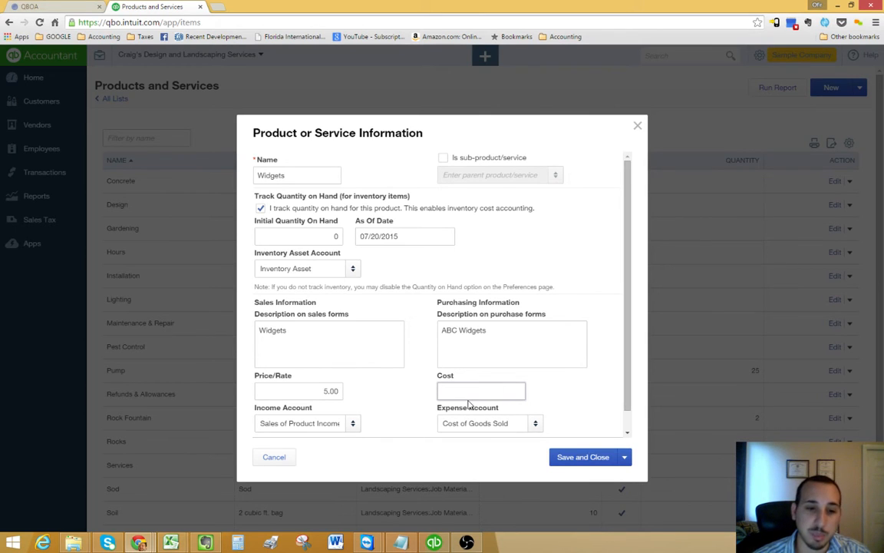
click(482, 391)
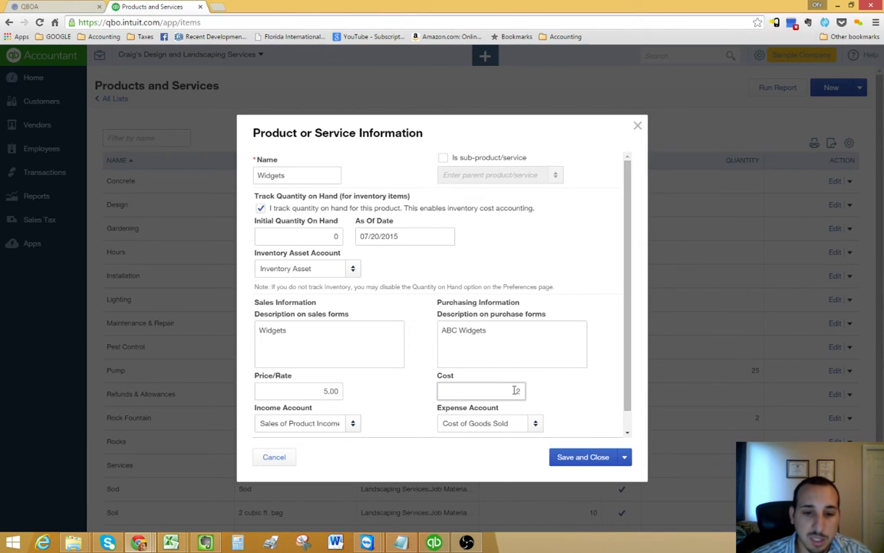
text(2.50)
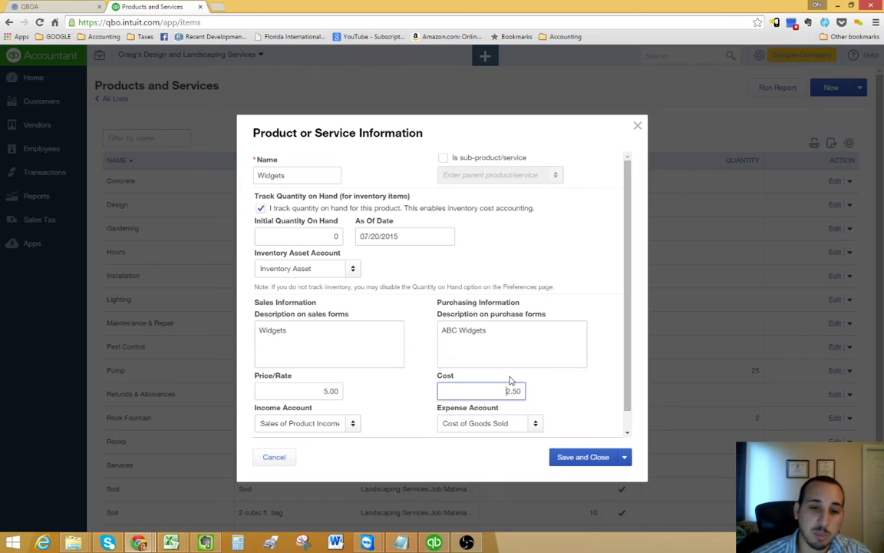
mouse_move(599, 405)
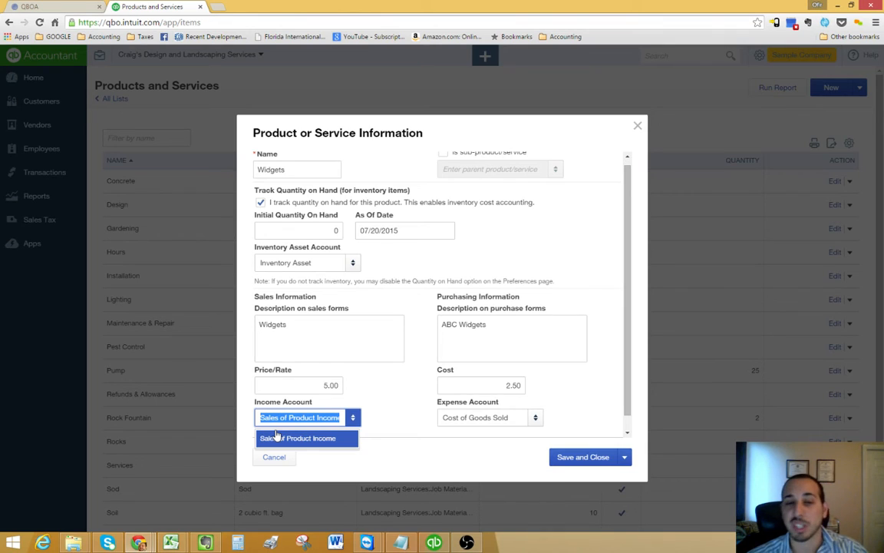
mouse_move(421, 430)
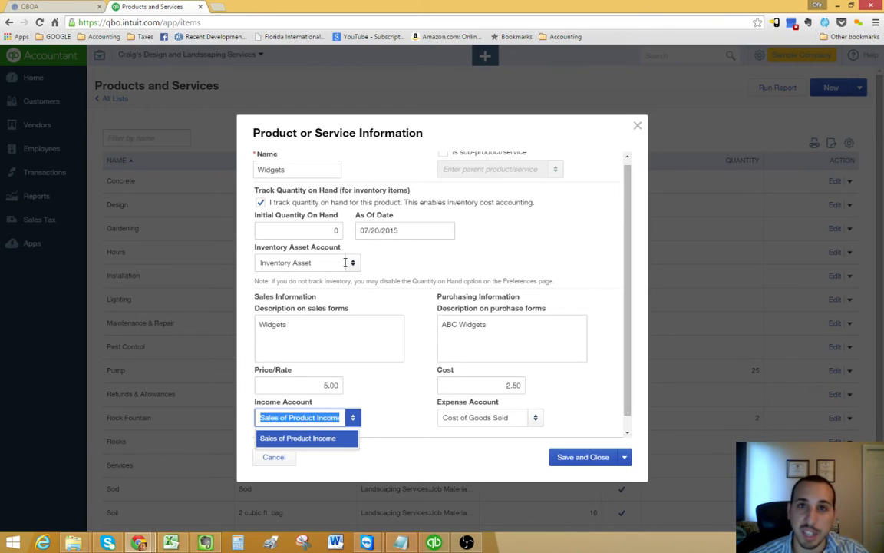
mouse_move(375, 414)
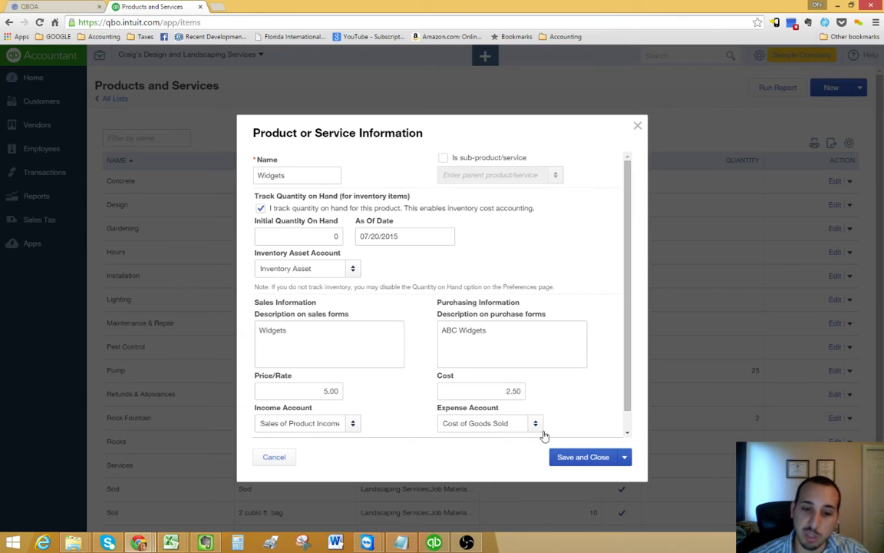
Step: Review the expense account choices, then uncheck quantity-on-hand tracking for Widgets
click(481, 392)
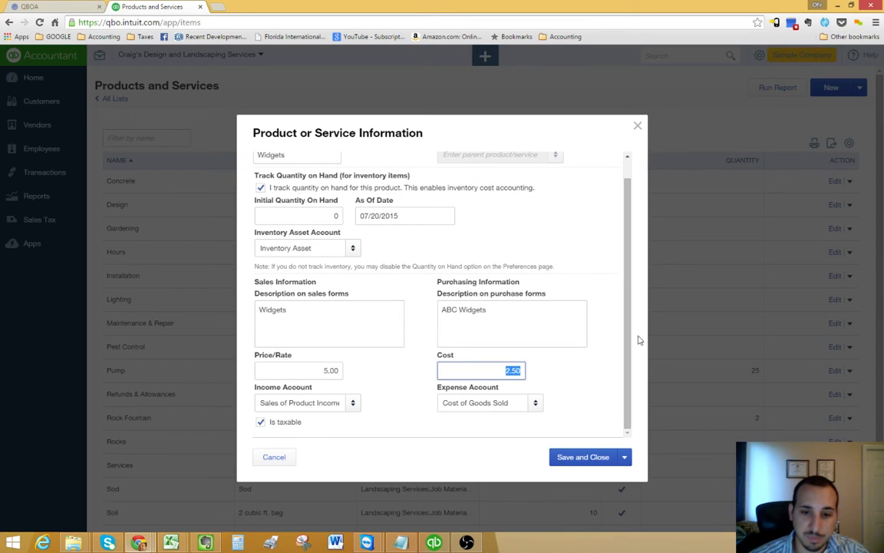
click(482, 402)
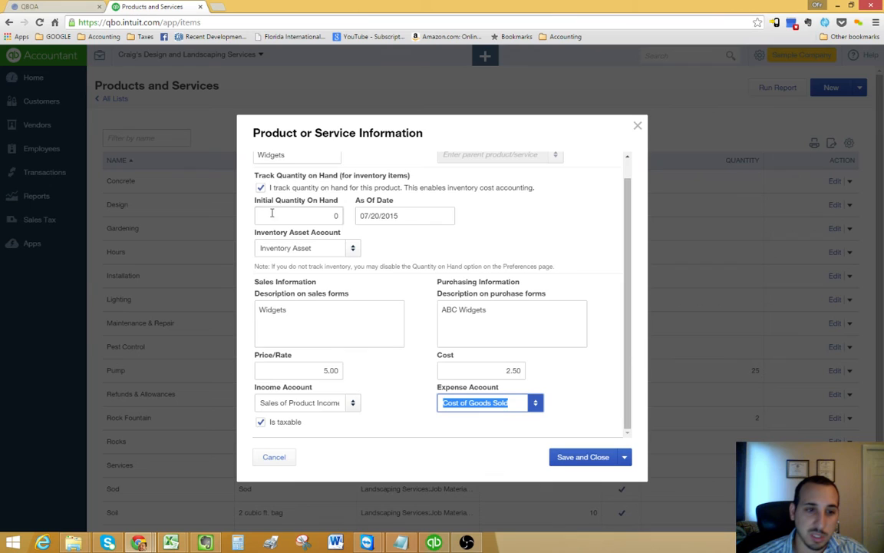
click(261, 187)
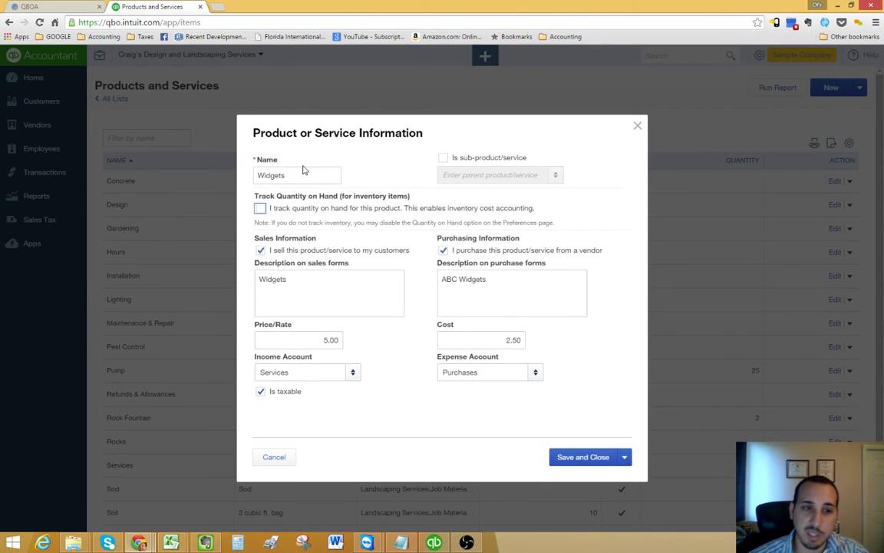
Step: Rename the item Construction and change its sales description to Misc. Construction
double_click(298, 175)
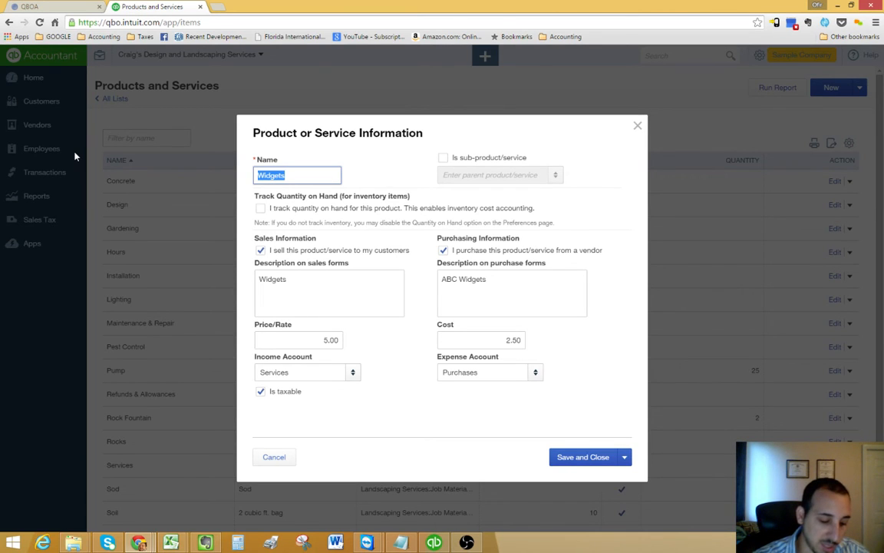
text(Construction)
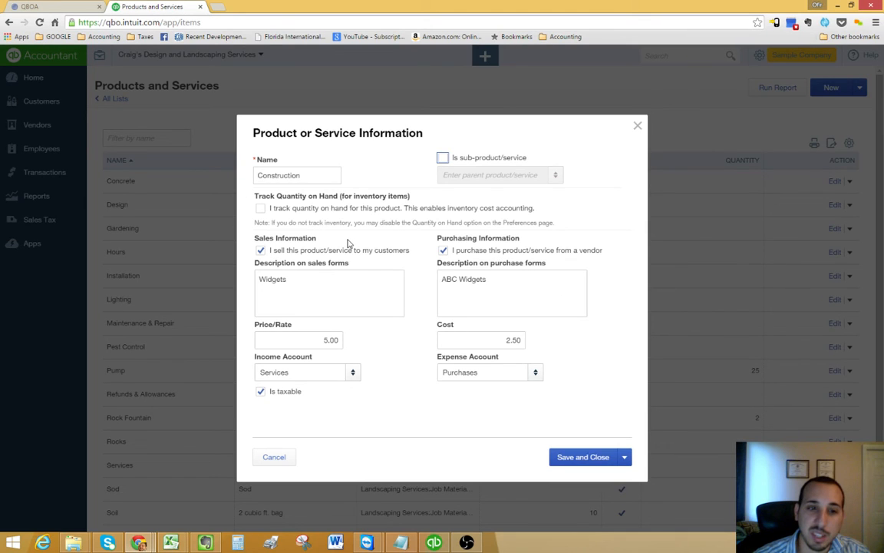
click(328, 293)
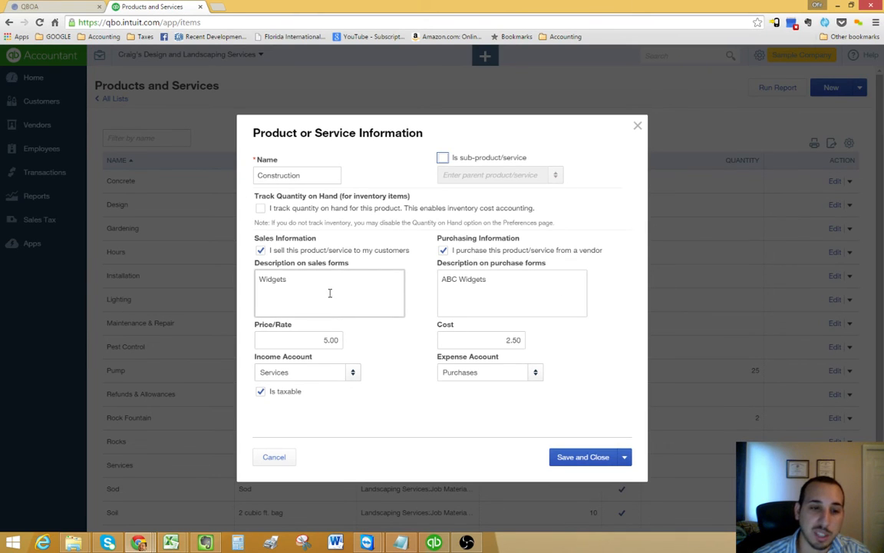
double_click(273, 280)
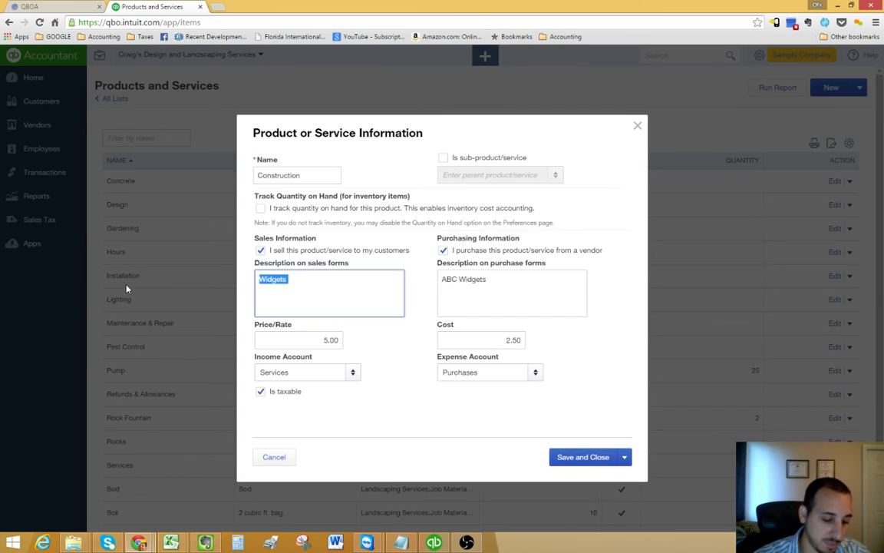
text(Misc. Const)
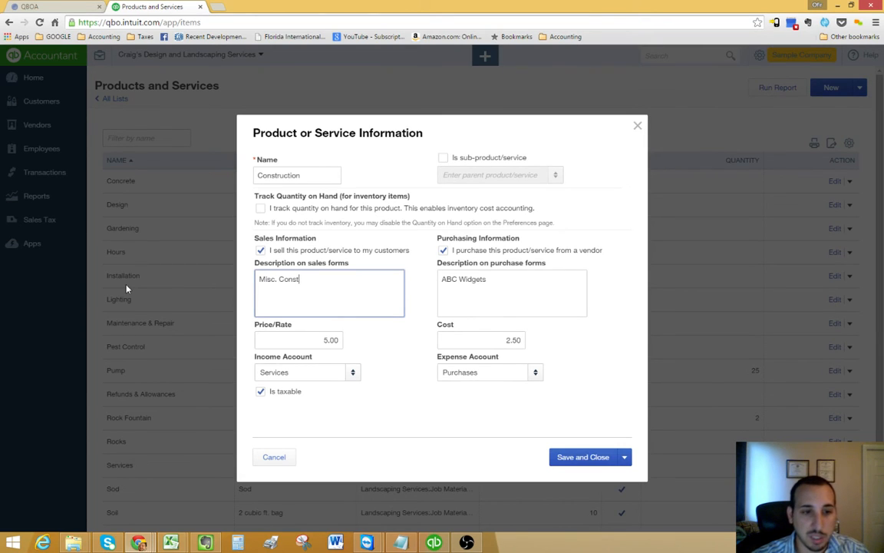
text(ruction)
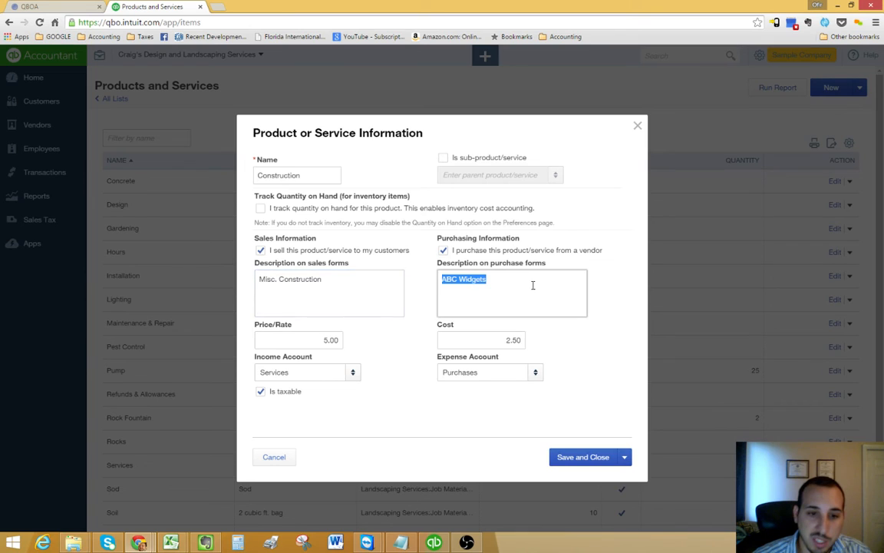
Step: Delete the ABC Widgets purchase description and toggle vendor purchasing off and back on
key(Delete)
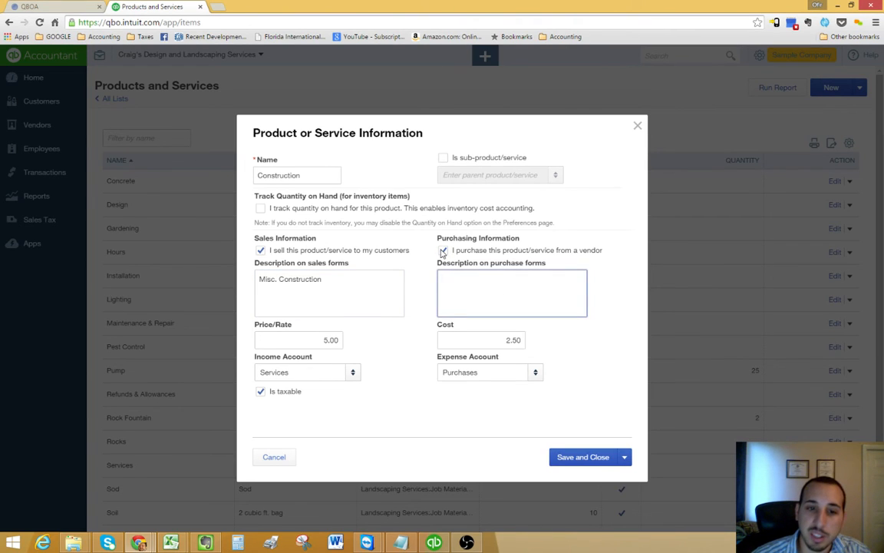
click(443, 250)
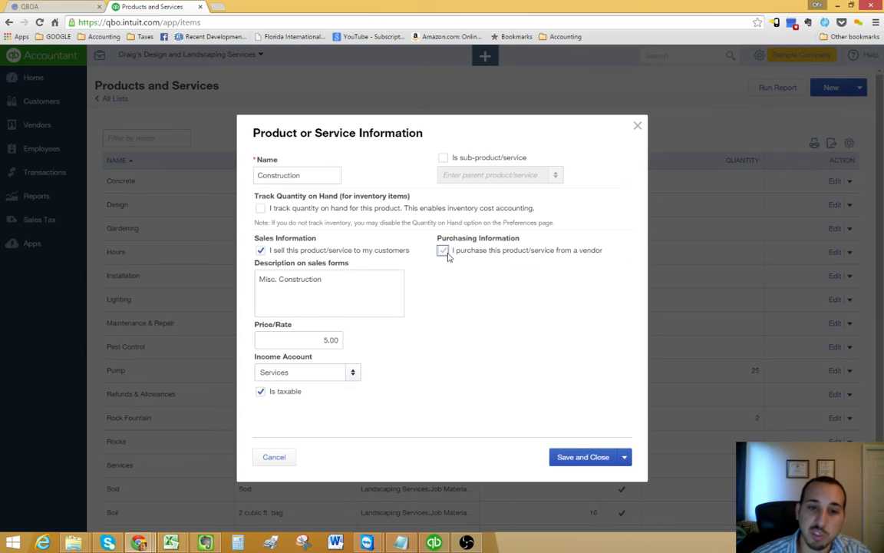
click(442, 250)
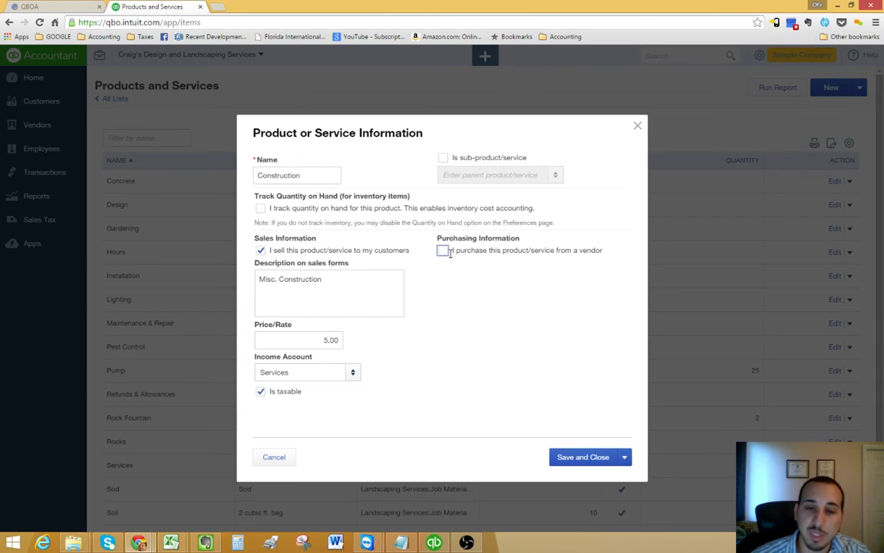
click(442, 251)
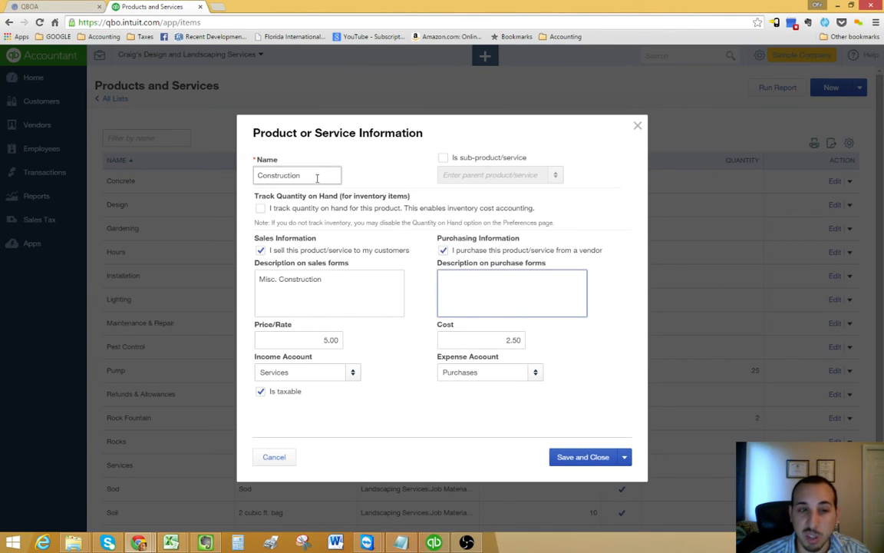
click(512, 294)
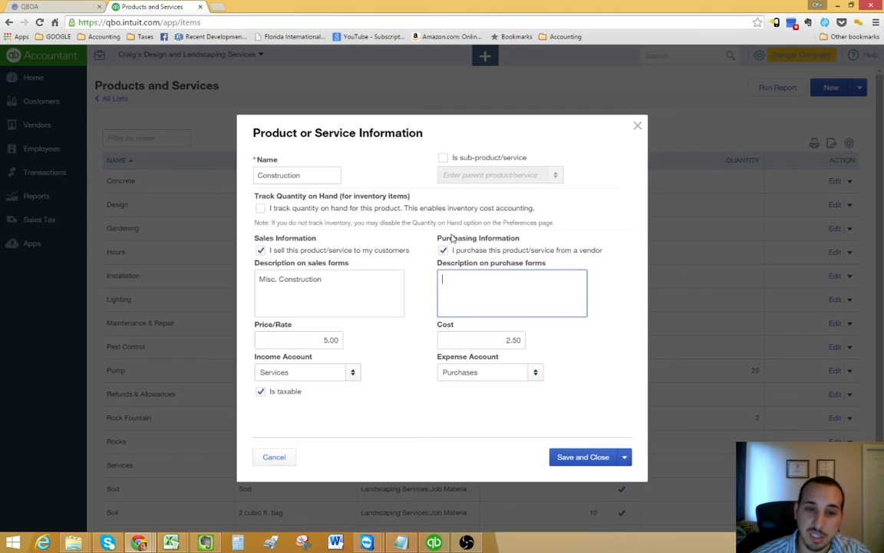
mouse_move(270, 255)
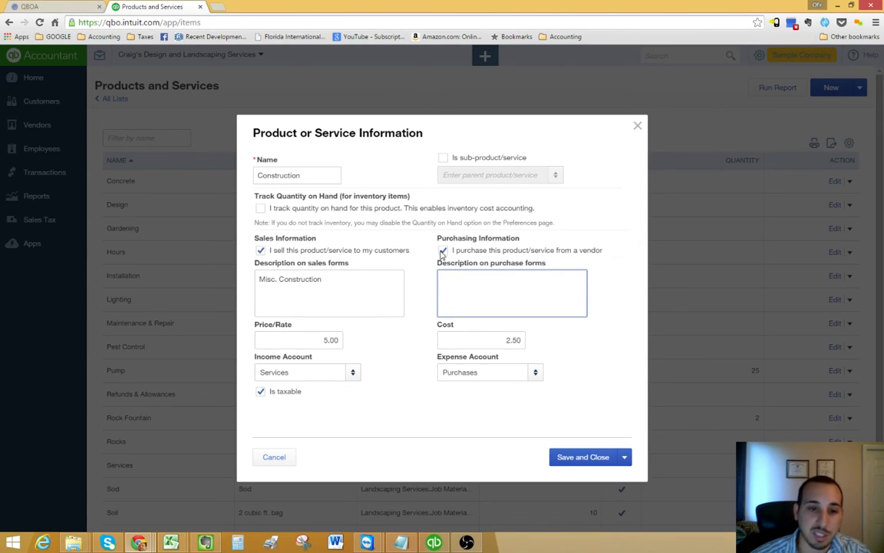
Step: Re-enable 'I purchase this product/service from a vendor' and select the 2.50 cost to replace it
click(442, 250)
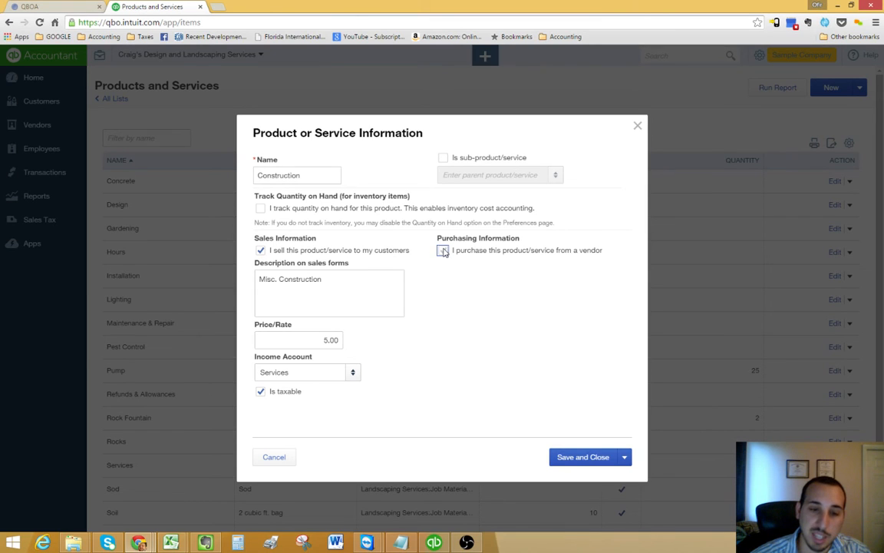
click(442, 251)
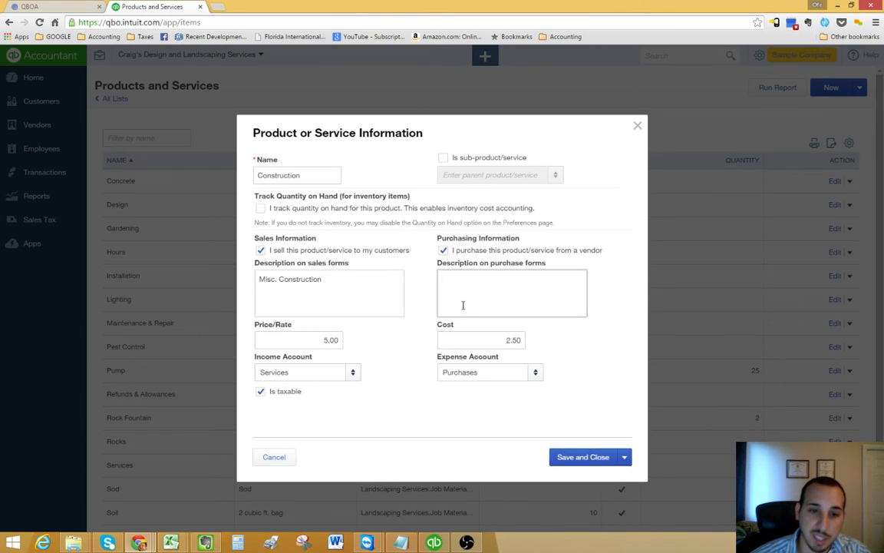
click(511, 291)
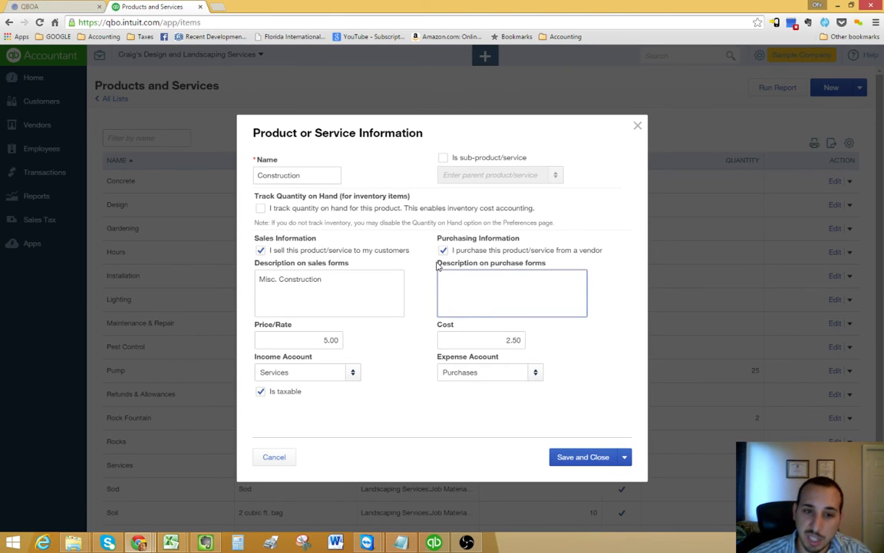
click(511, 292)
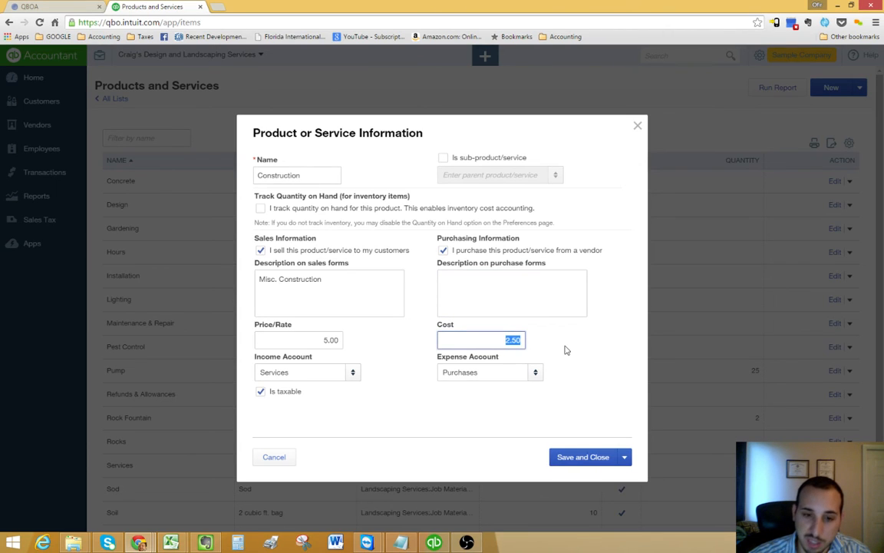
Step: Enter a cost of 10 and a sales price of 25 for the Construction item
text(10)
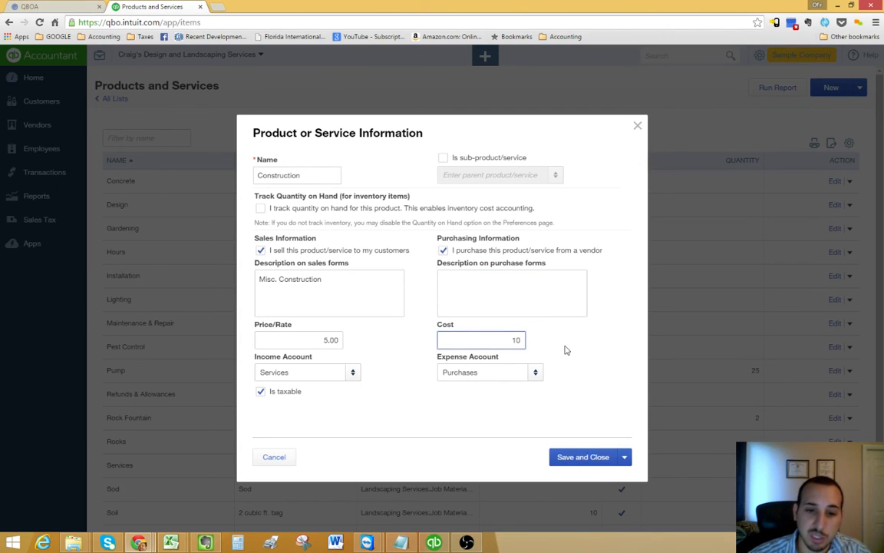
click(297, 339)
text(25)
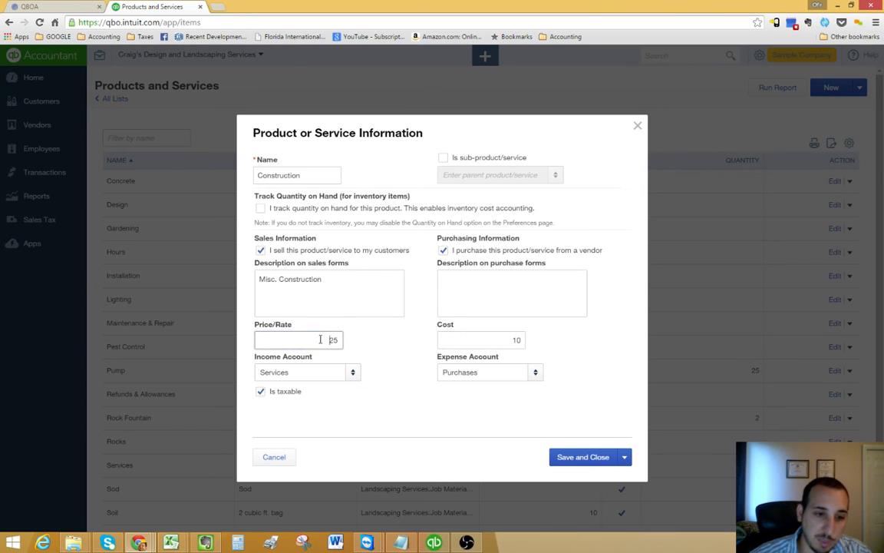
click(297, 339)
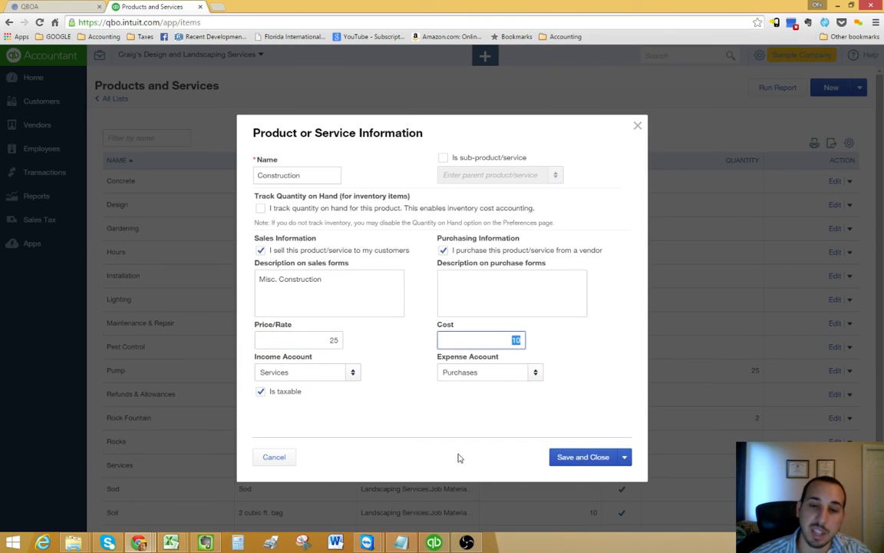
mouse_move(587, 384)
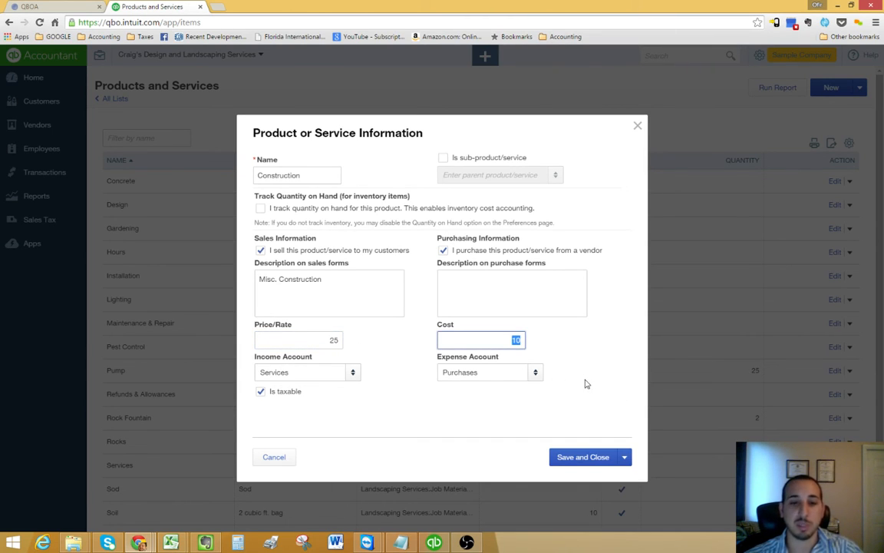
Step: Review the Expense Account list unchanged and save the Construction item
click(534, 371)
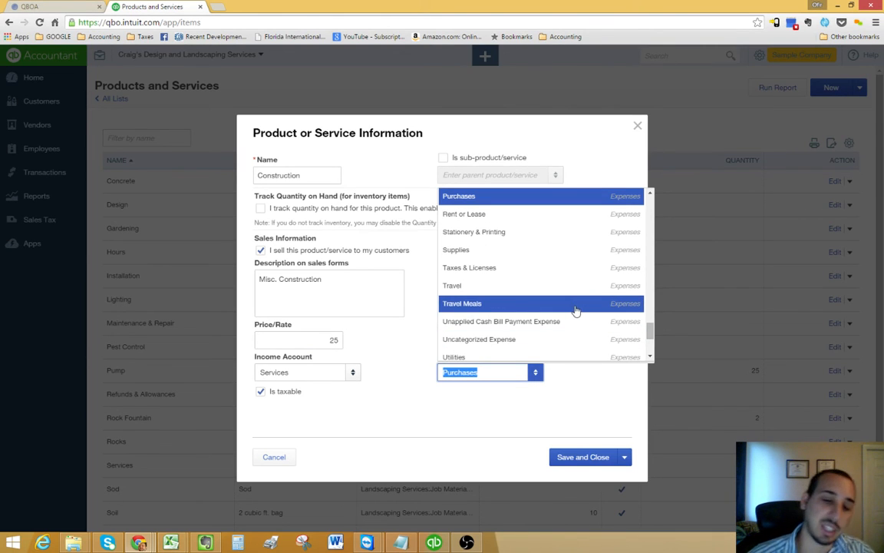
mouse_move(577, 312)
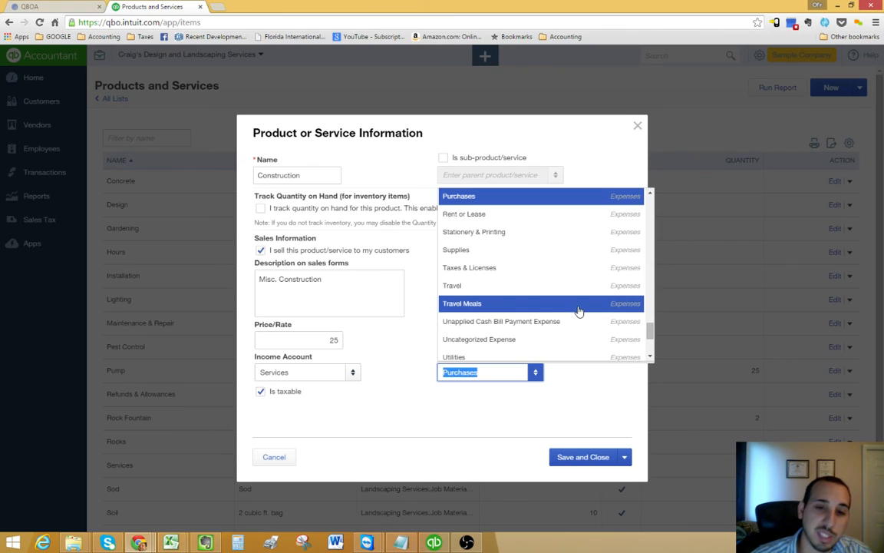
mouse_move(578, 310)
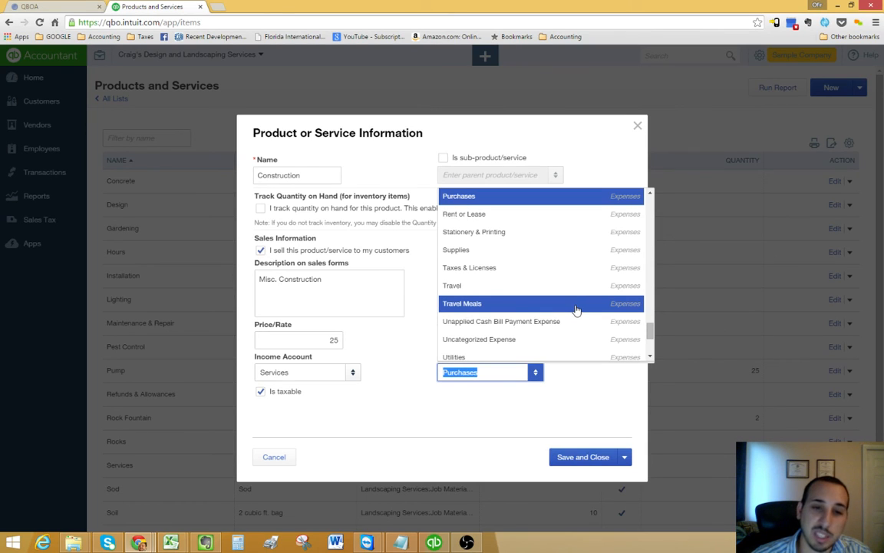
mouse_move(559, 307)
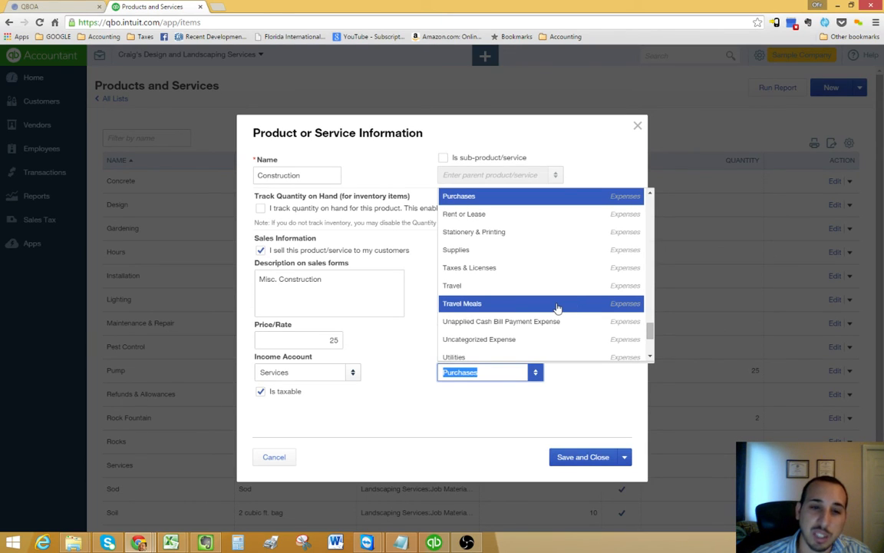
mouse_move(437, 384)
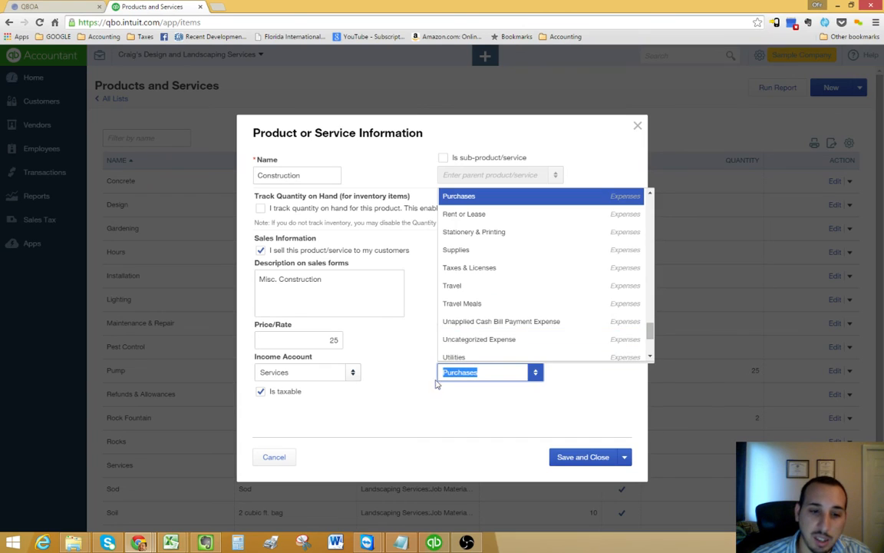
click(457, 196)
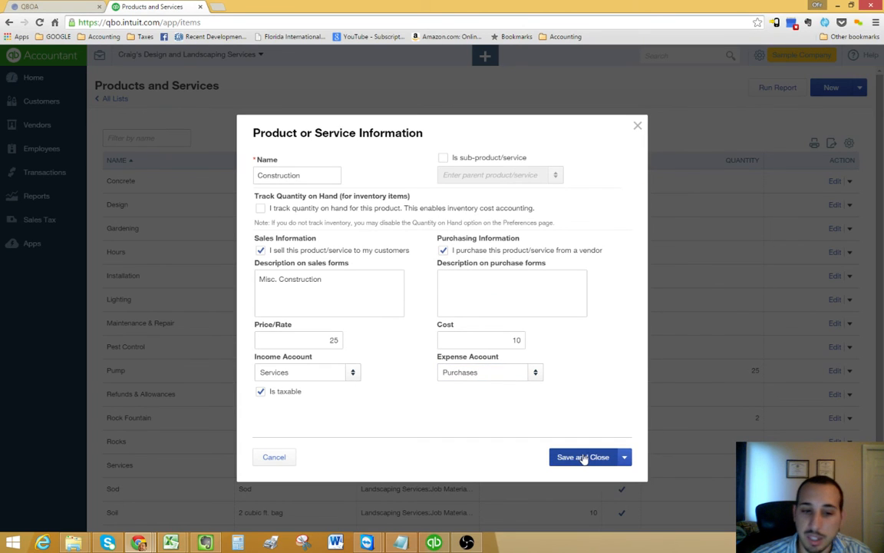
click(489, 373)
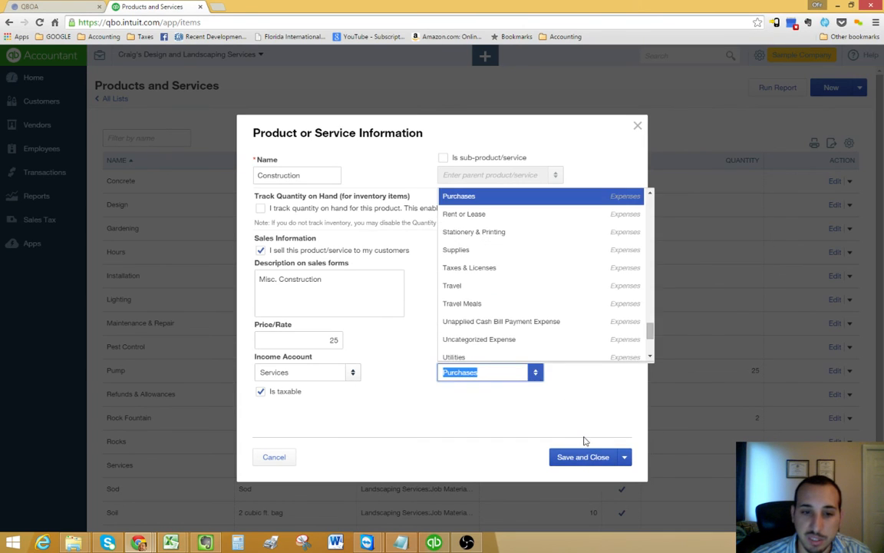
click(583, 457)
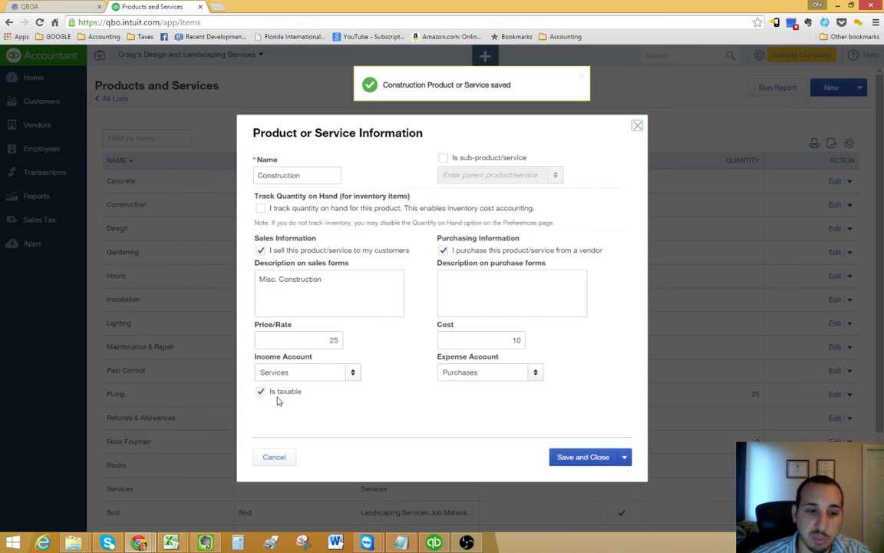
Step: Turn off 'Is taxable' and leave 'Is sub-product/service' unchecked after toggling it
click(261, 391)
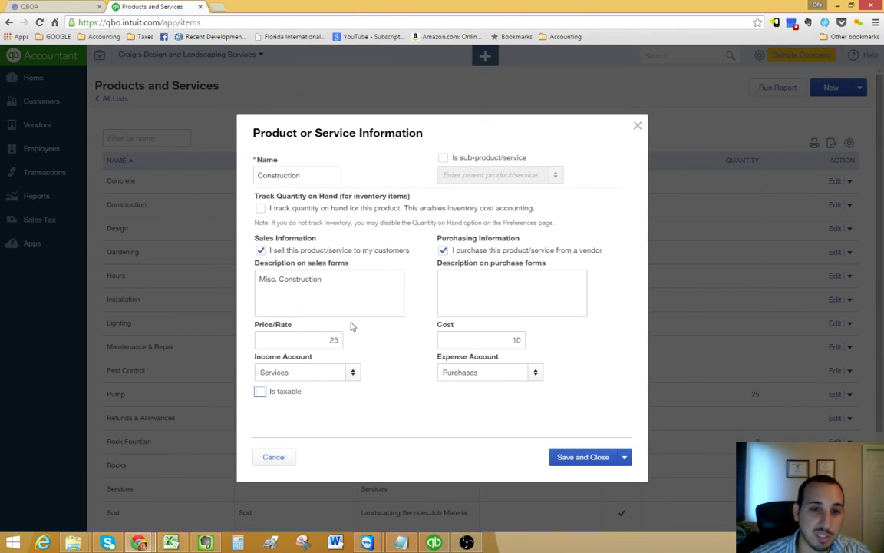
click(512, 293)
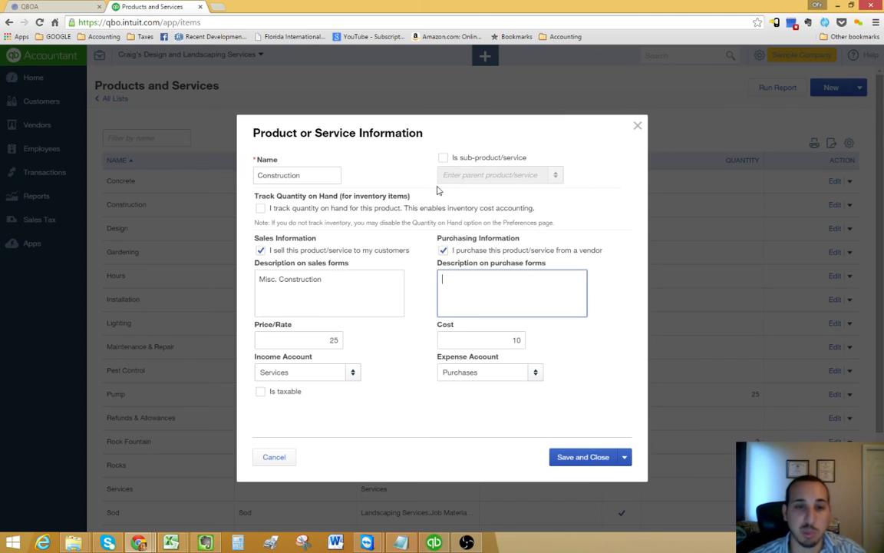
click(442, 157)
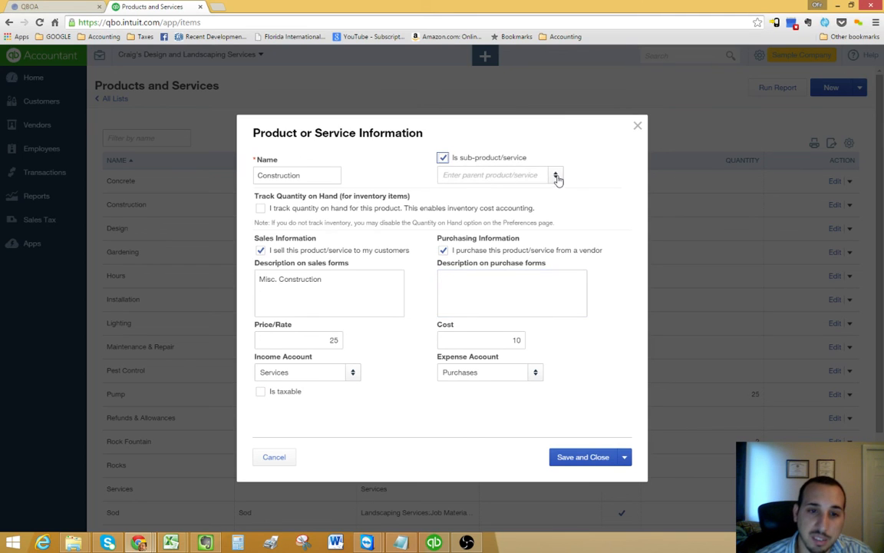
click(556, 175)
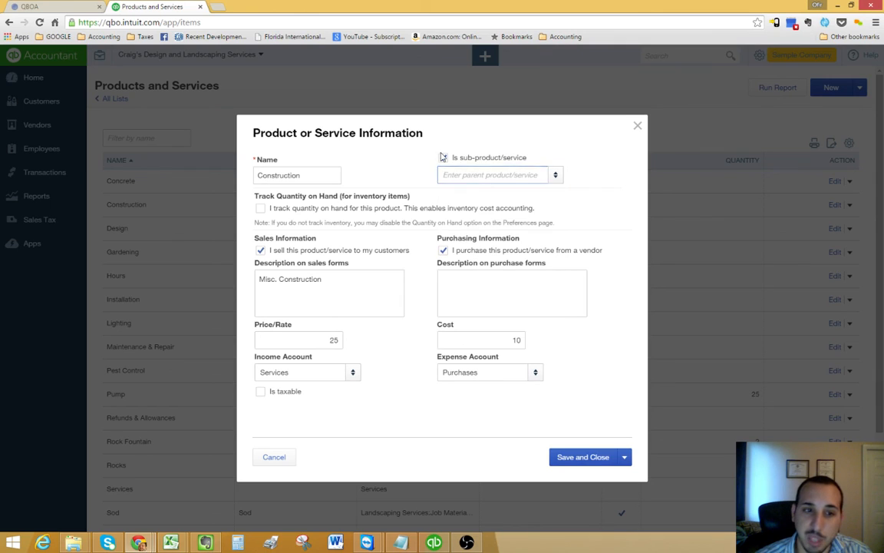
click(442, 157)
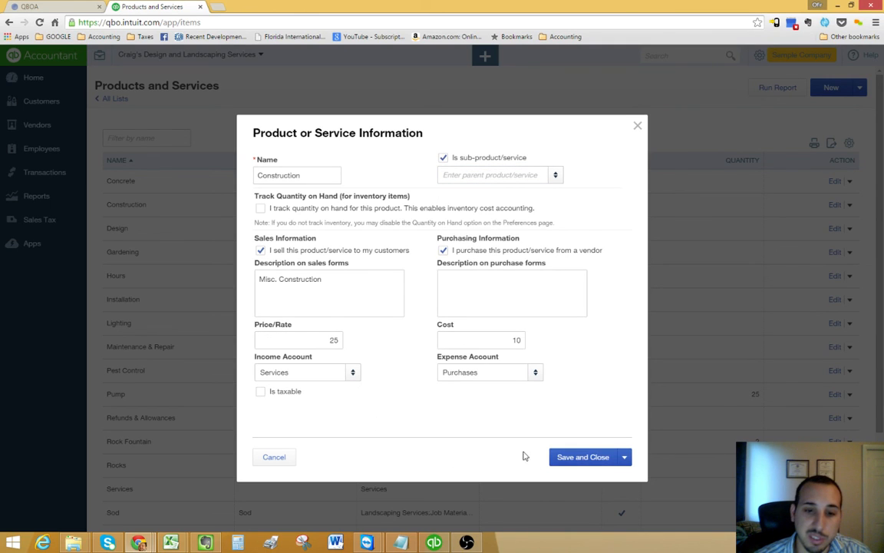
click(442, 157)
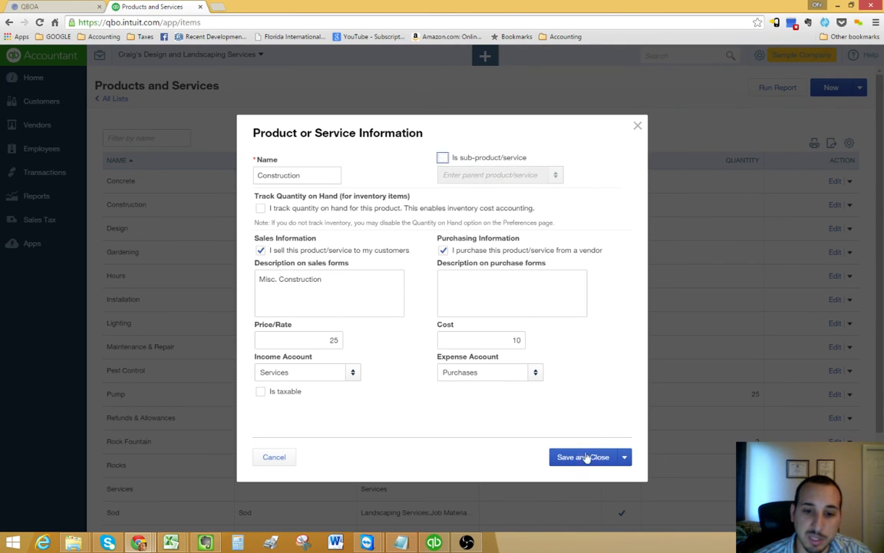
Step: Save and close the Construction item, returning to the Products and Services list
click(583, 457)
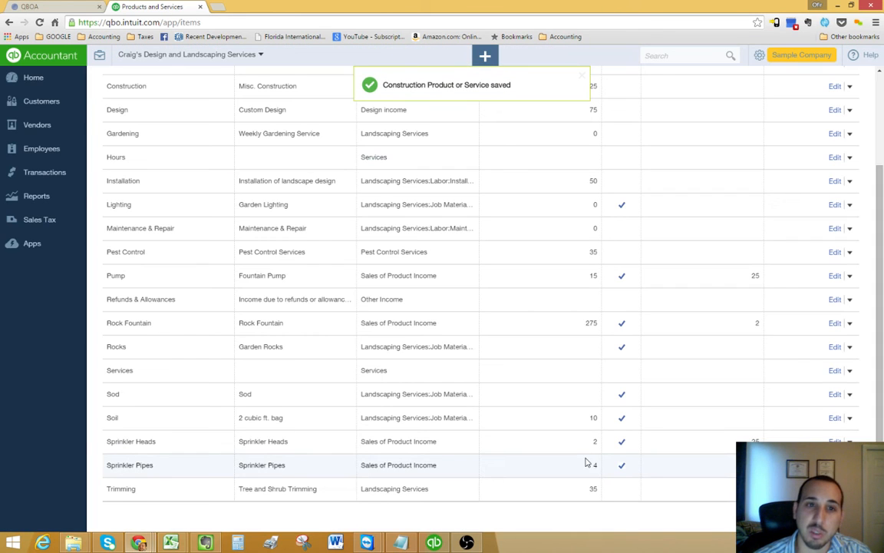
mouse_move(179, 459)
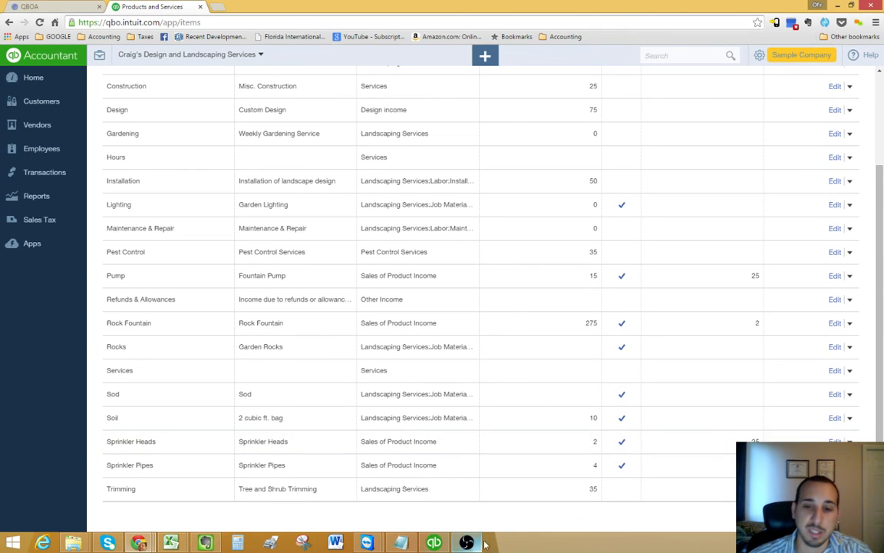
mouse_move(510, 440)
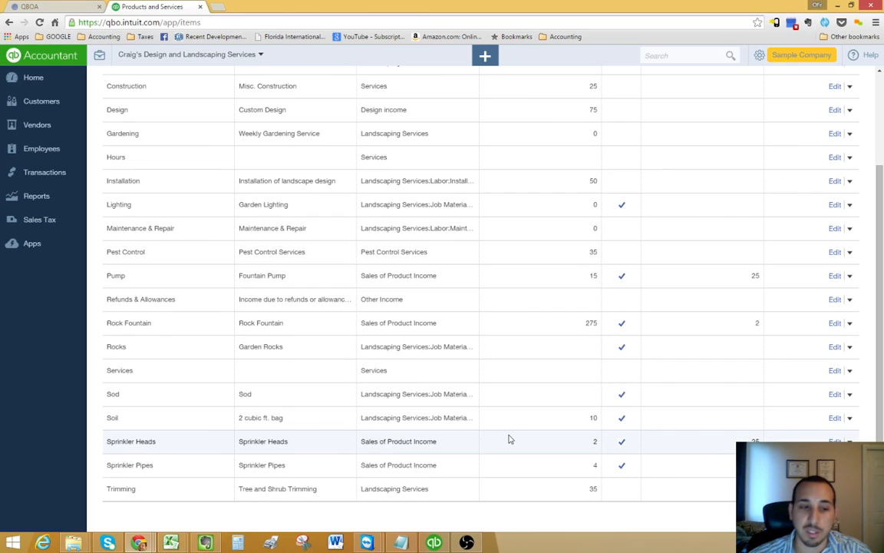